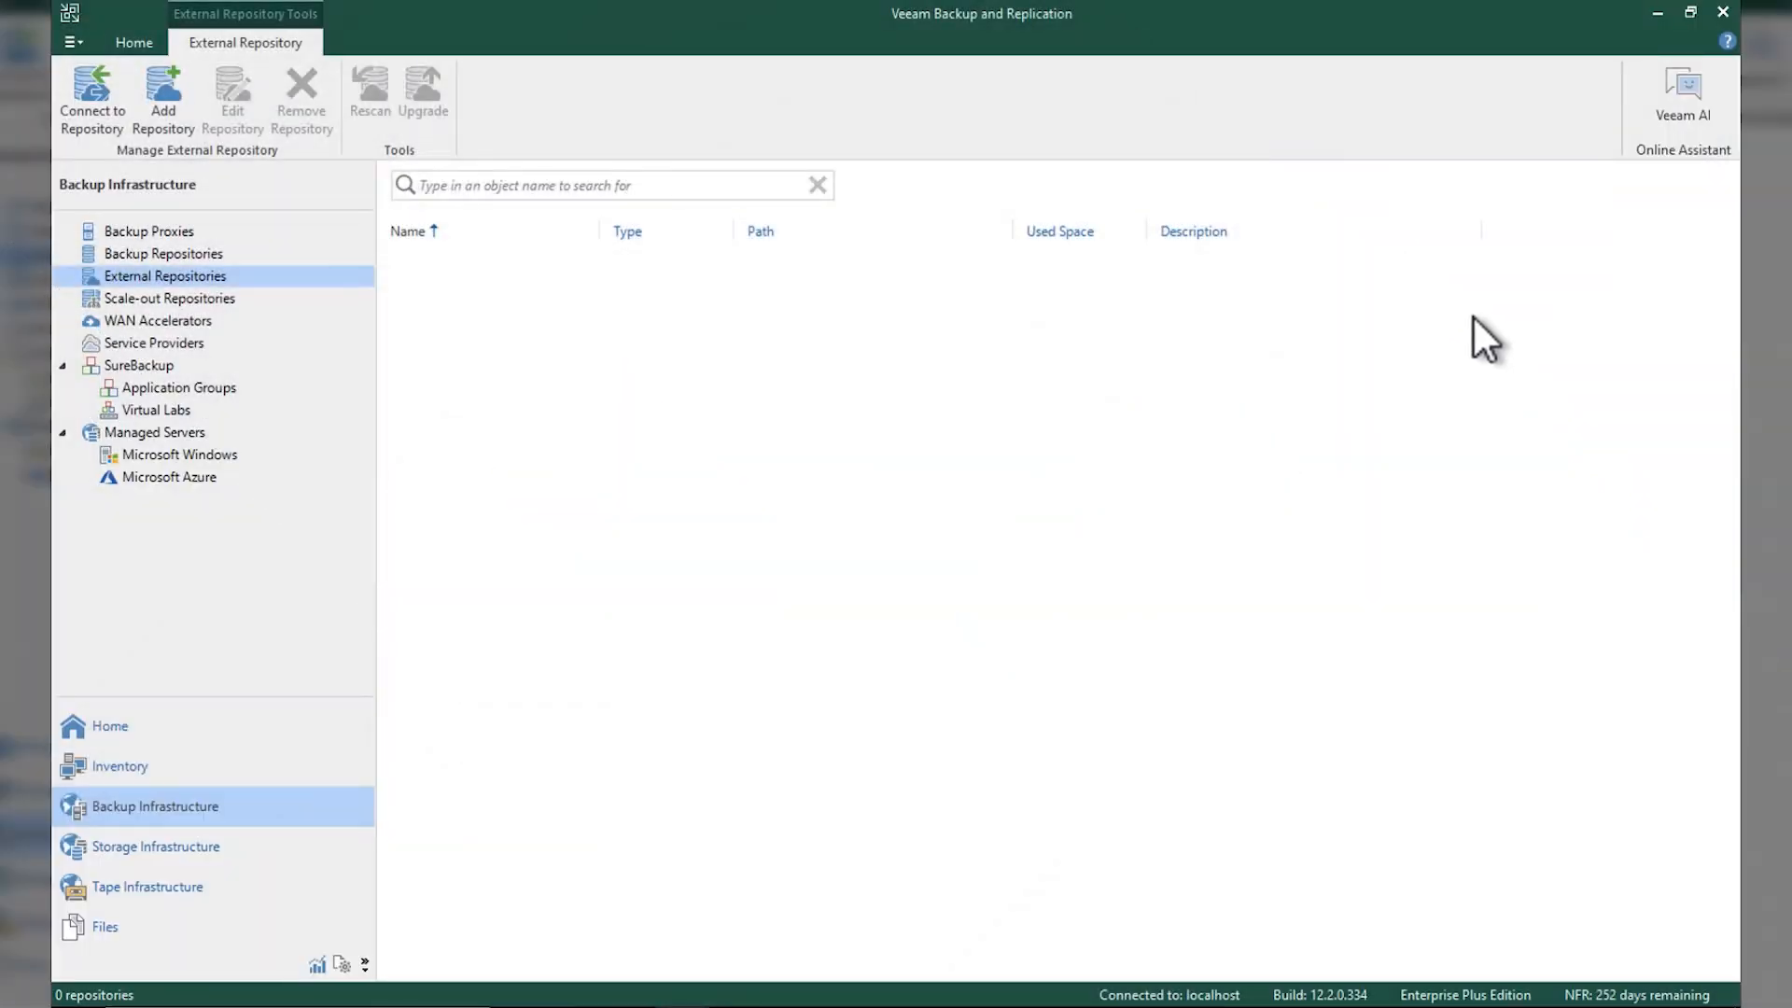
pyautogui.moveTo(556, 393)
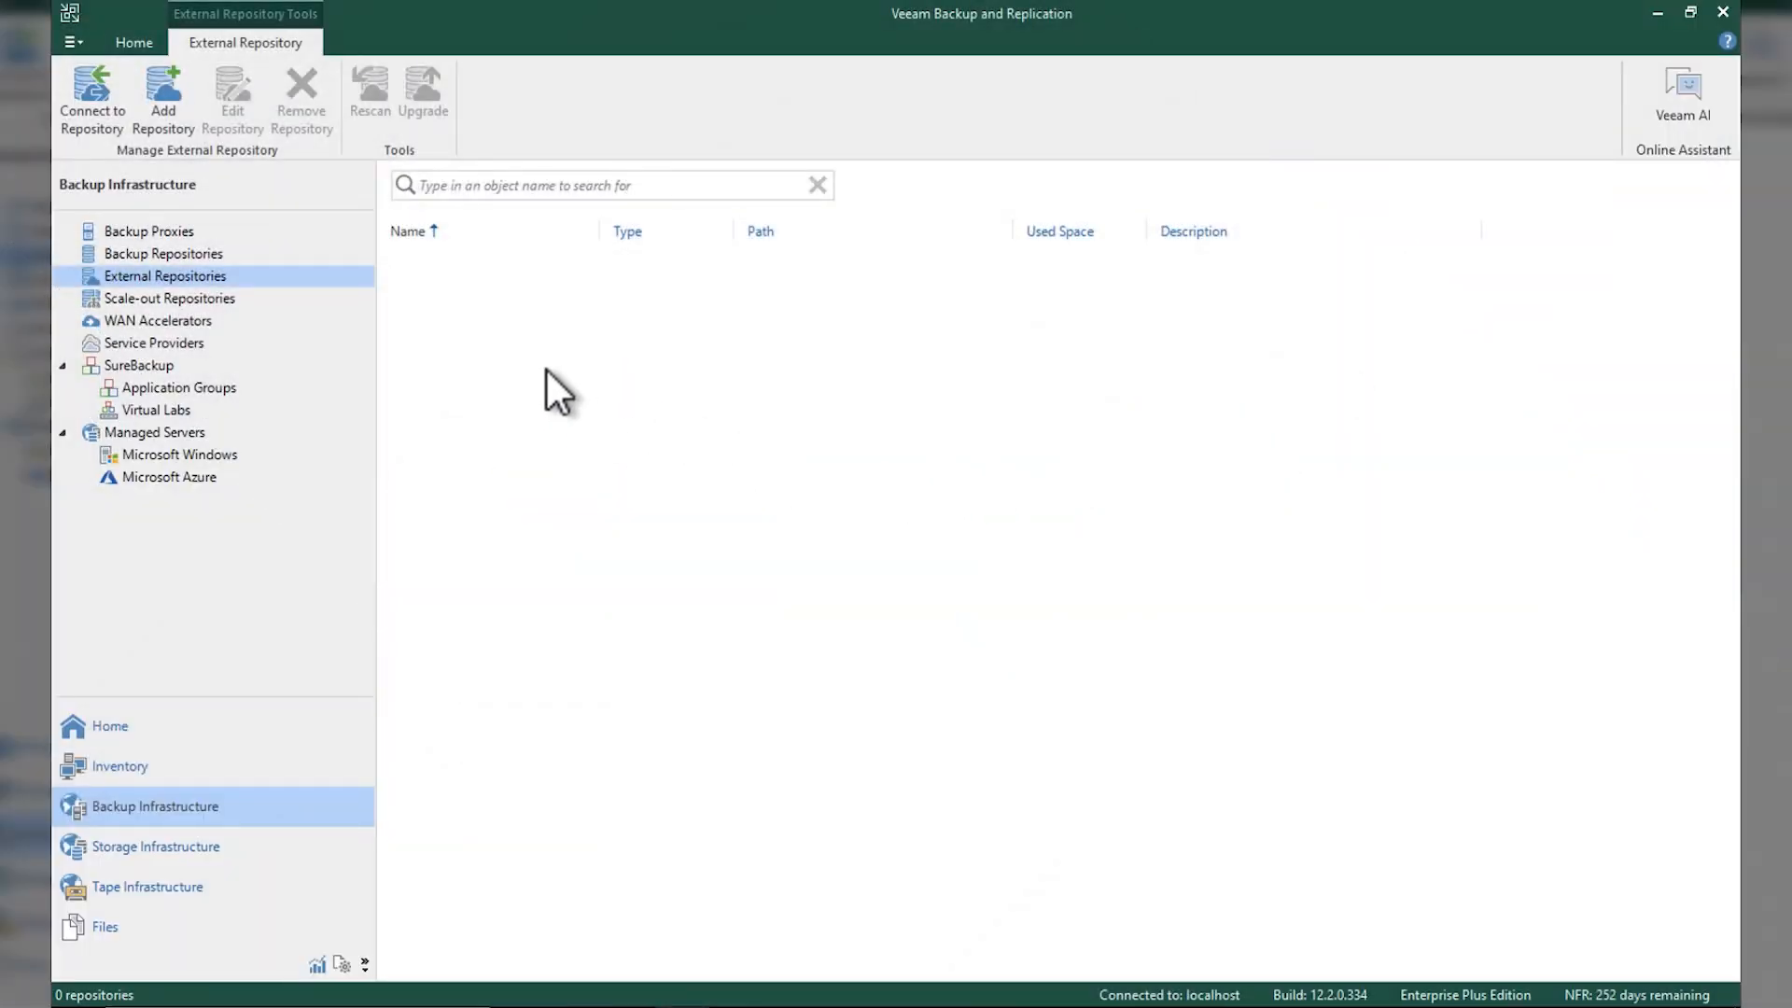
pyautogui.moveTo(91, 97)
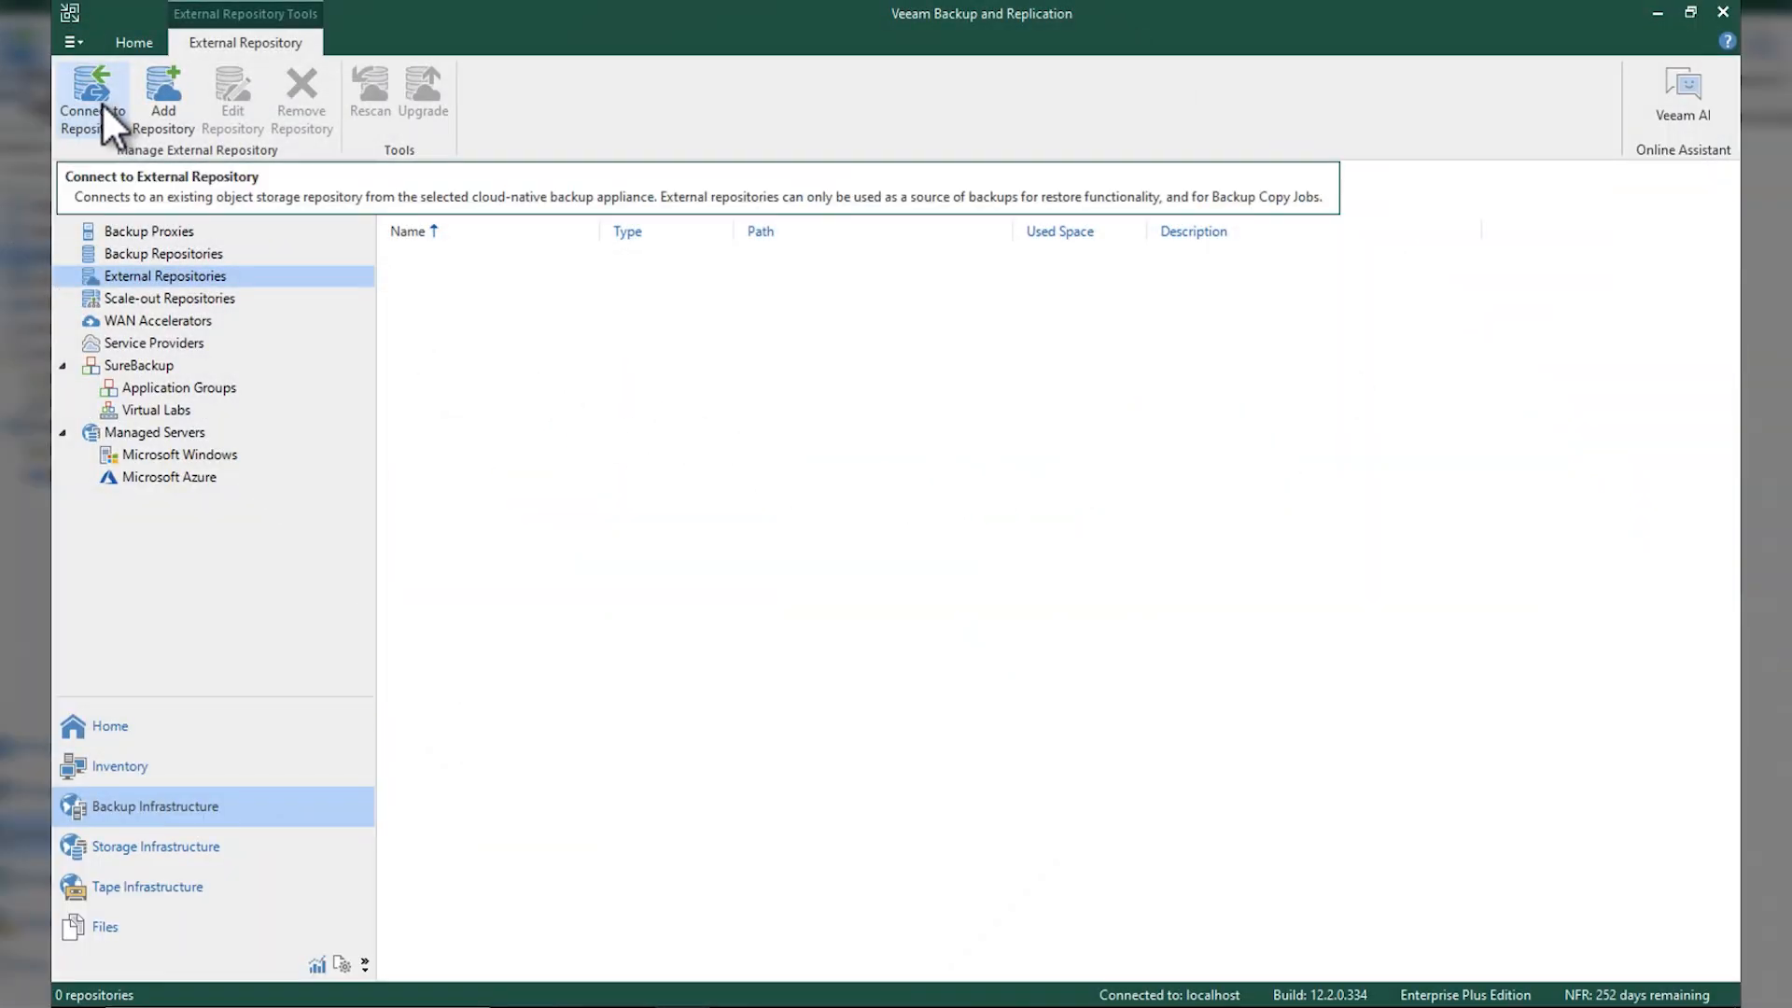
# Use Connect to Repository to show the AWS, Azure and Google Cloud appliance types.
pyautogui.click(92, 101)
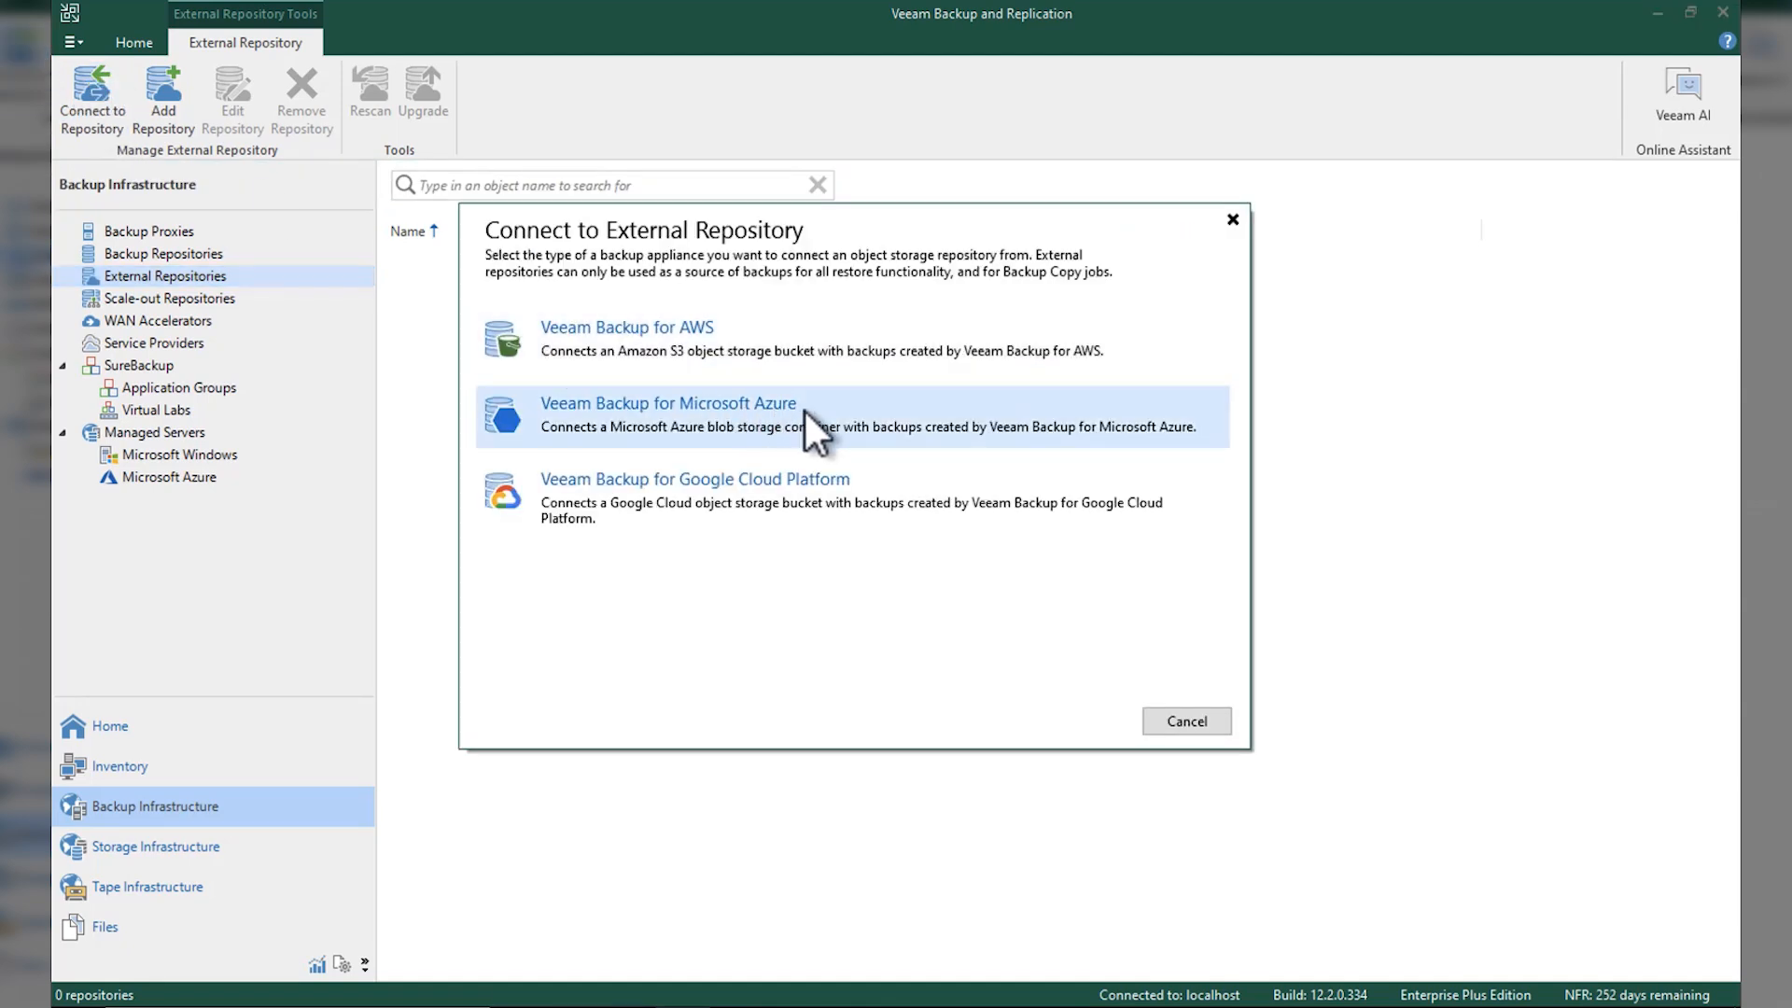
# Choose Veeam Backup for Microsoft Azure and name the repository 'Azure UK South HOT'.
pyautogui.click(667, 403)
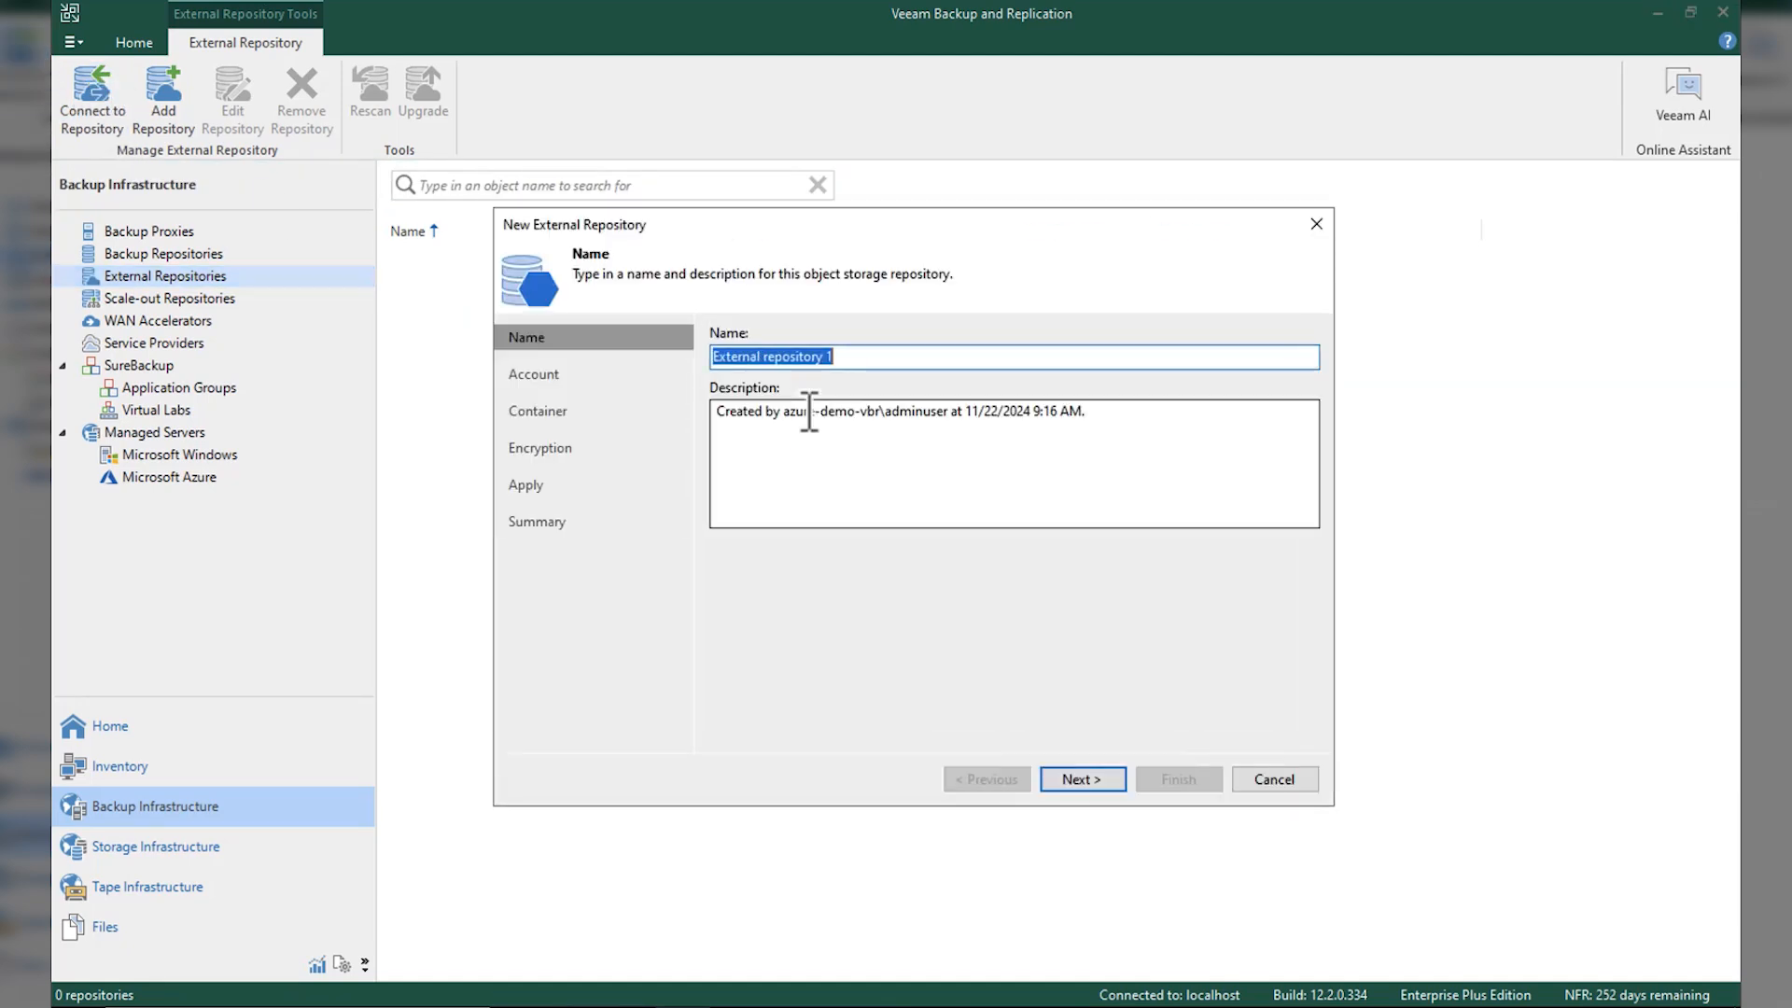
pyautogui.write('Azure')
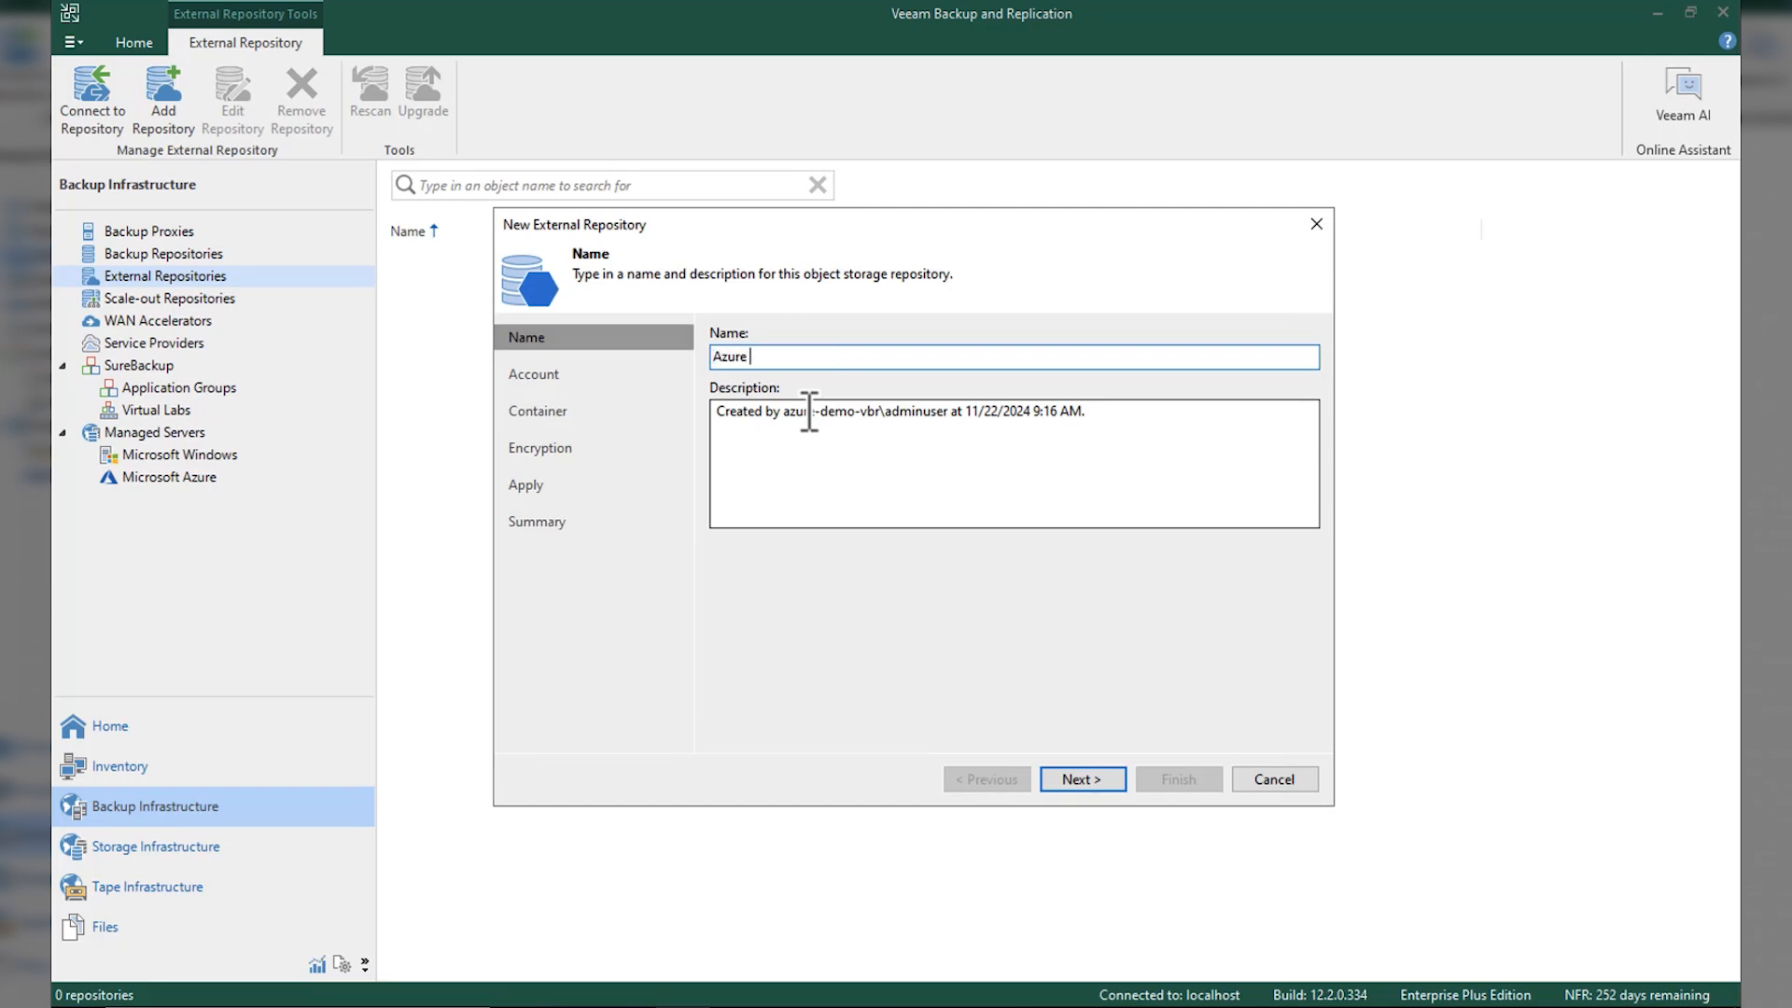
pyautogui.write('UK South')
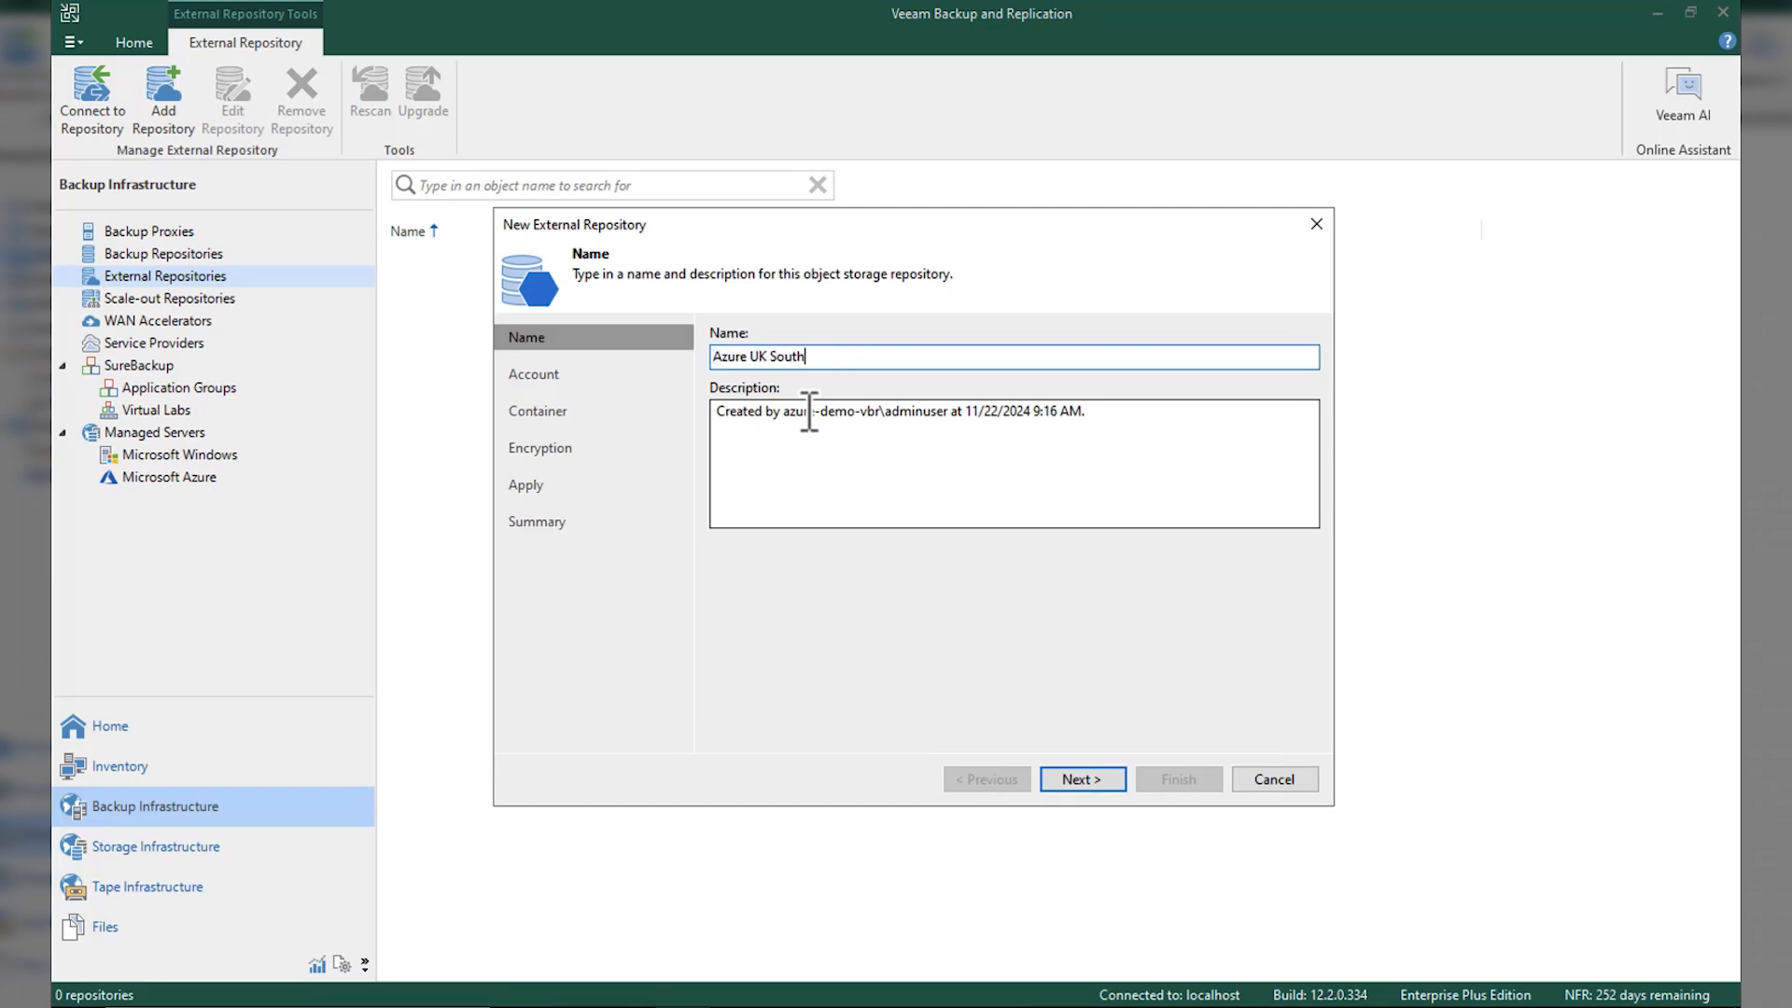
pyautogui.write('HOT')
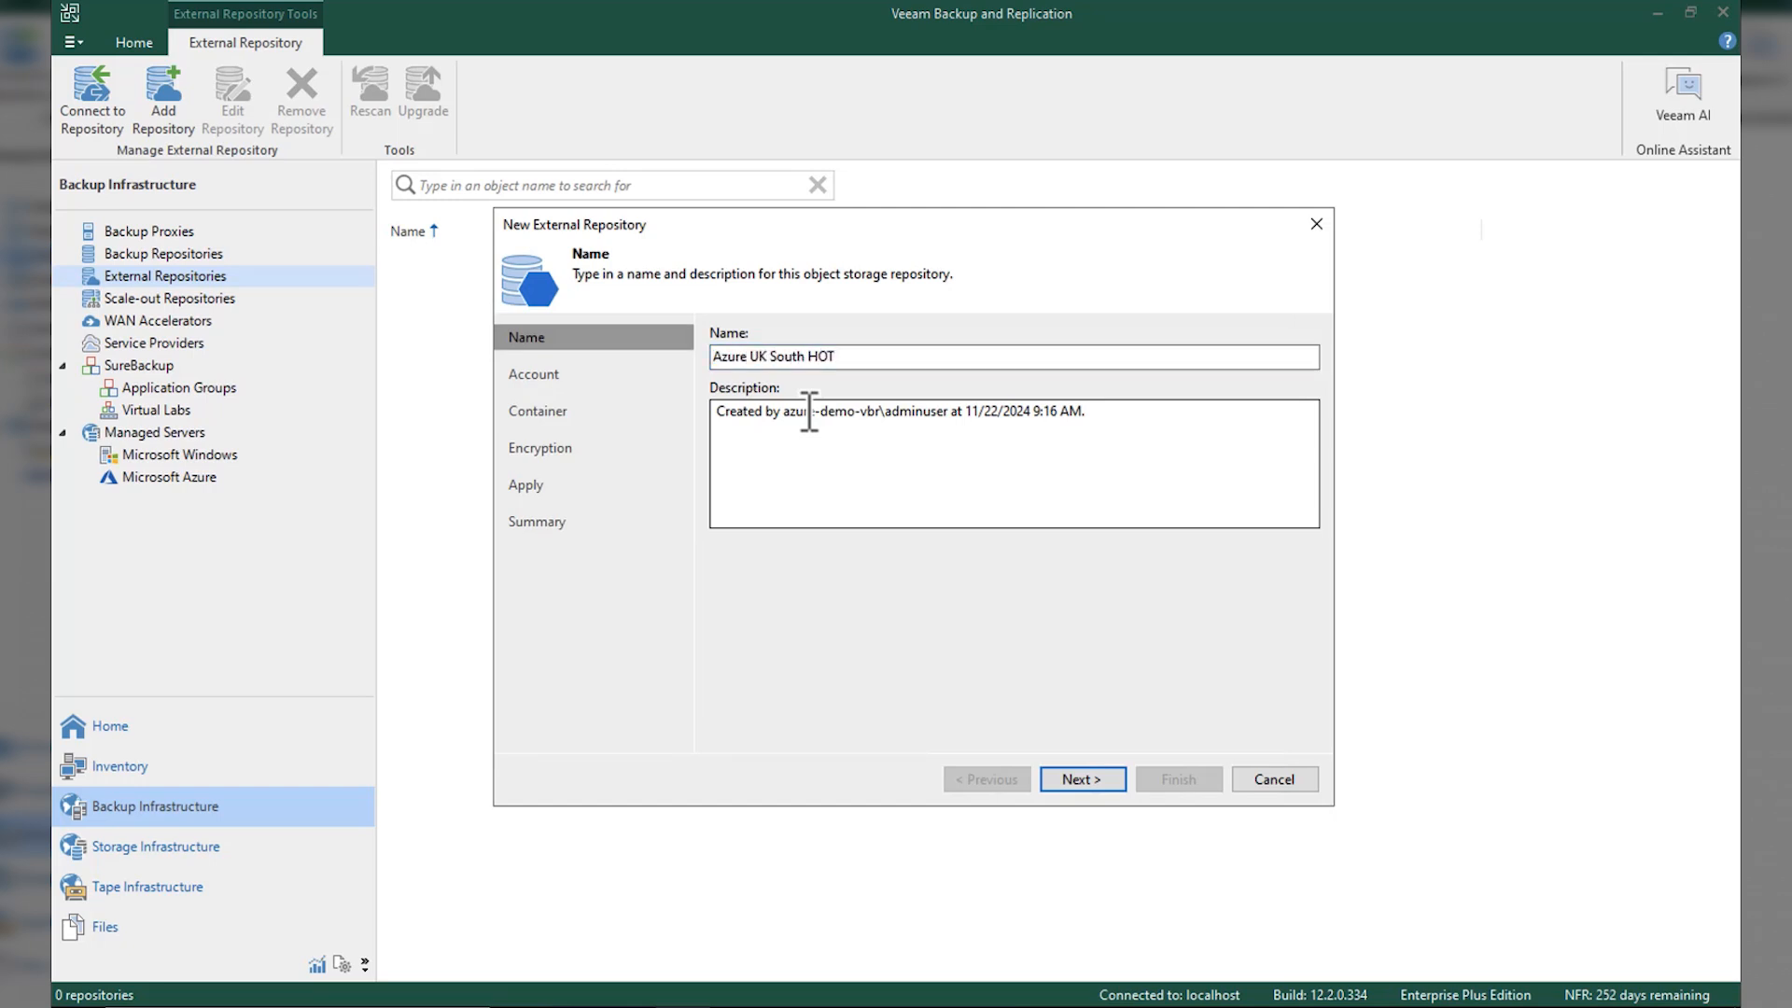
pyautogui.click(1079, 779)
pyautogui.write('vzill')
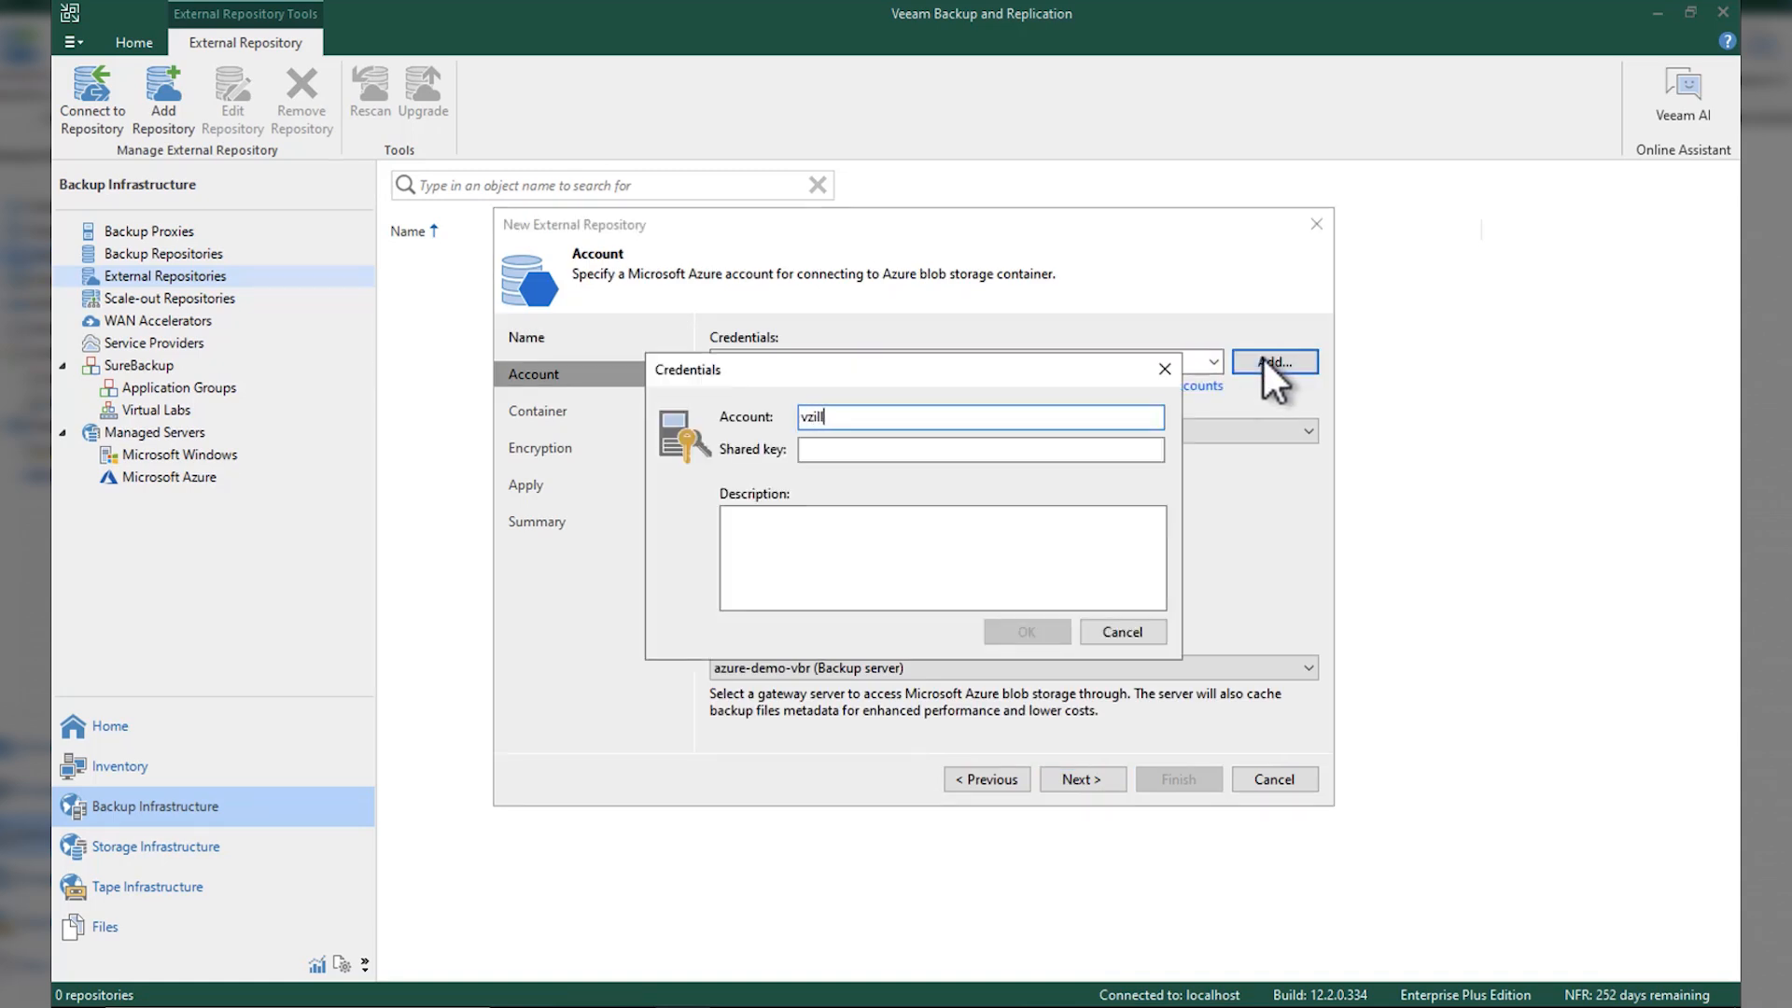
# Save credentials for the 'ahomelab' storage account and proceed with Azure Global region.
pyautogui.write('ahomelab')
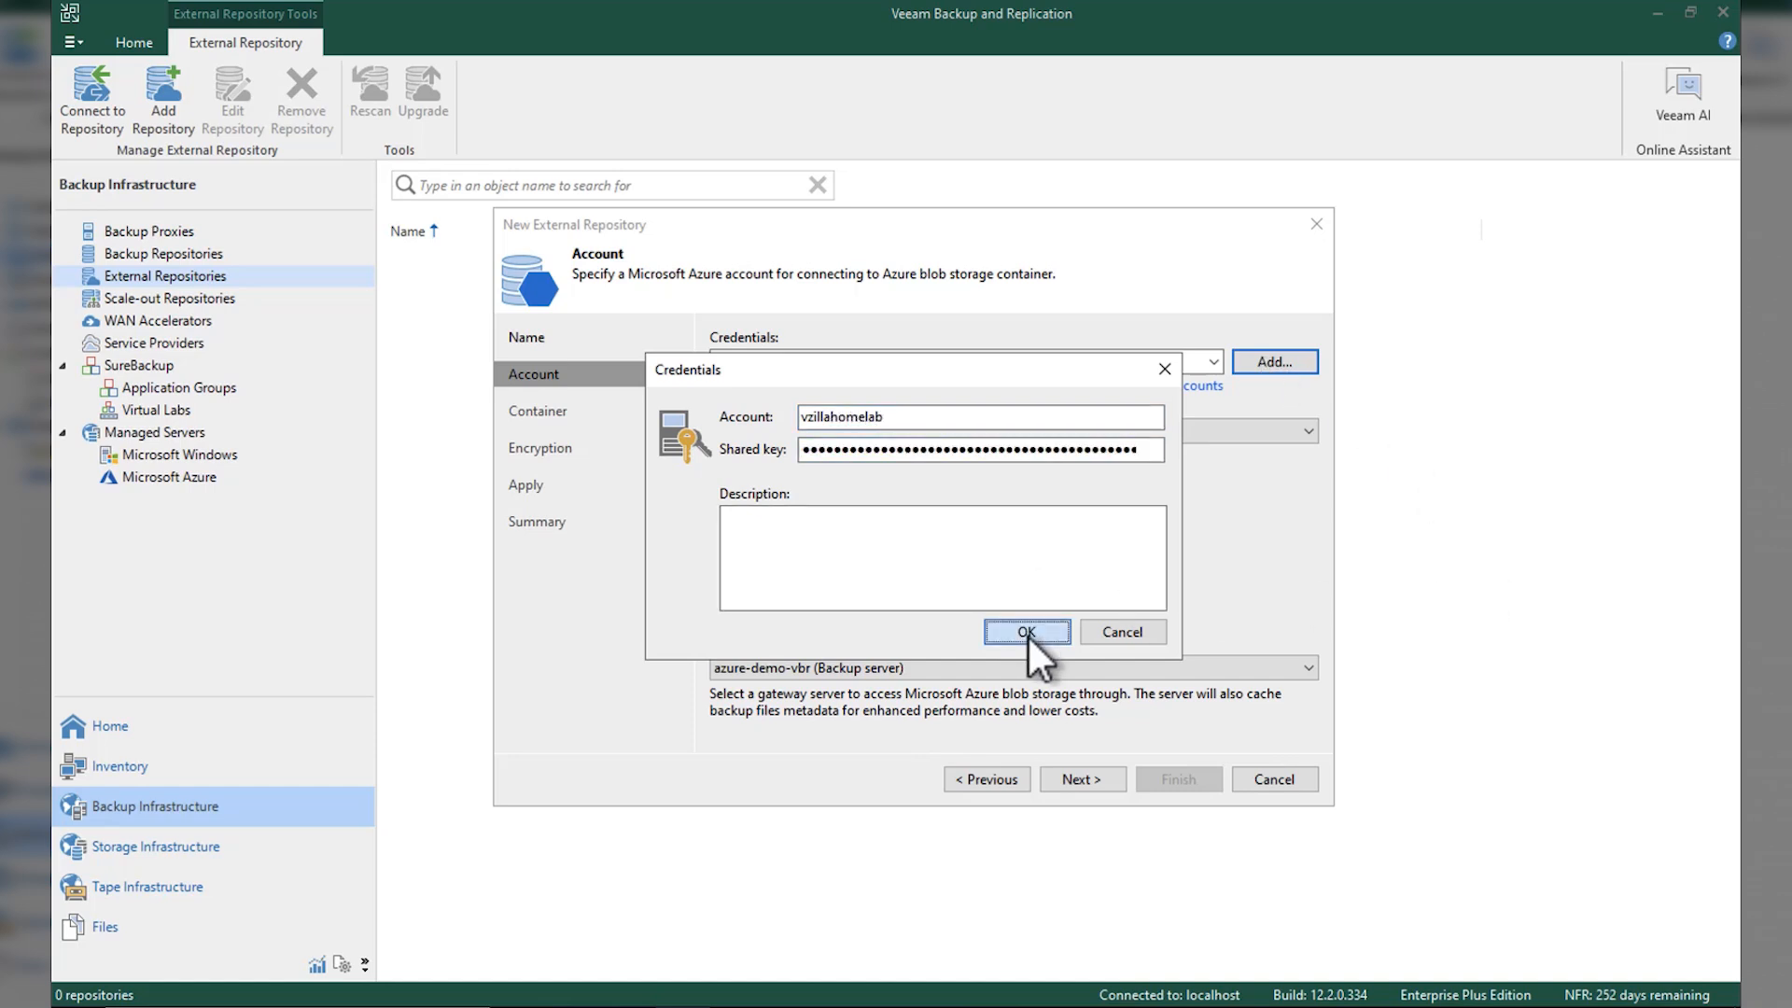
pyautogui.click(1023, 632)
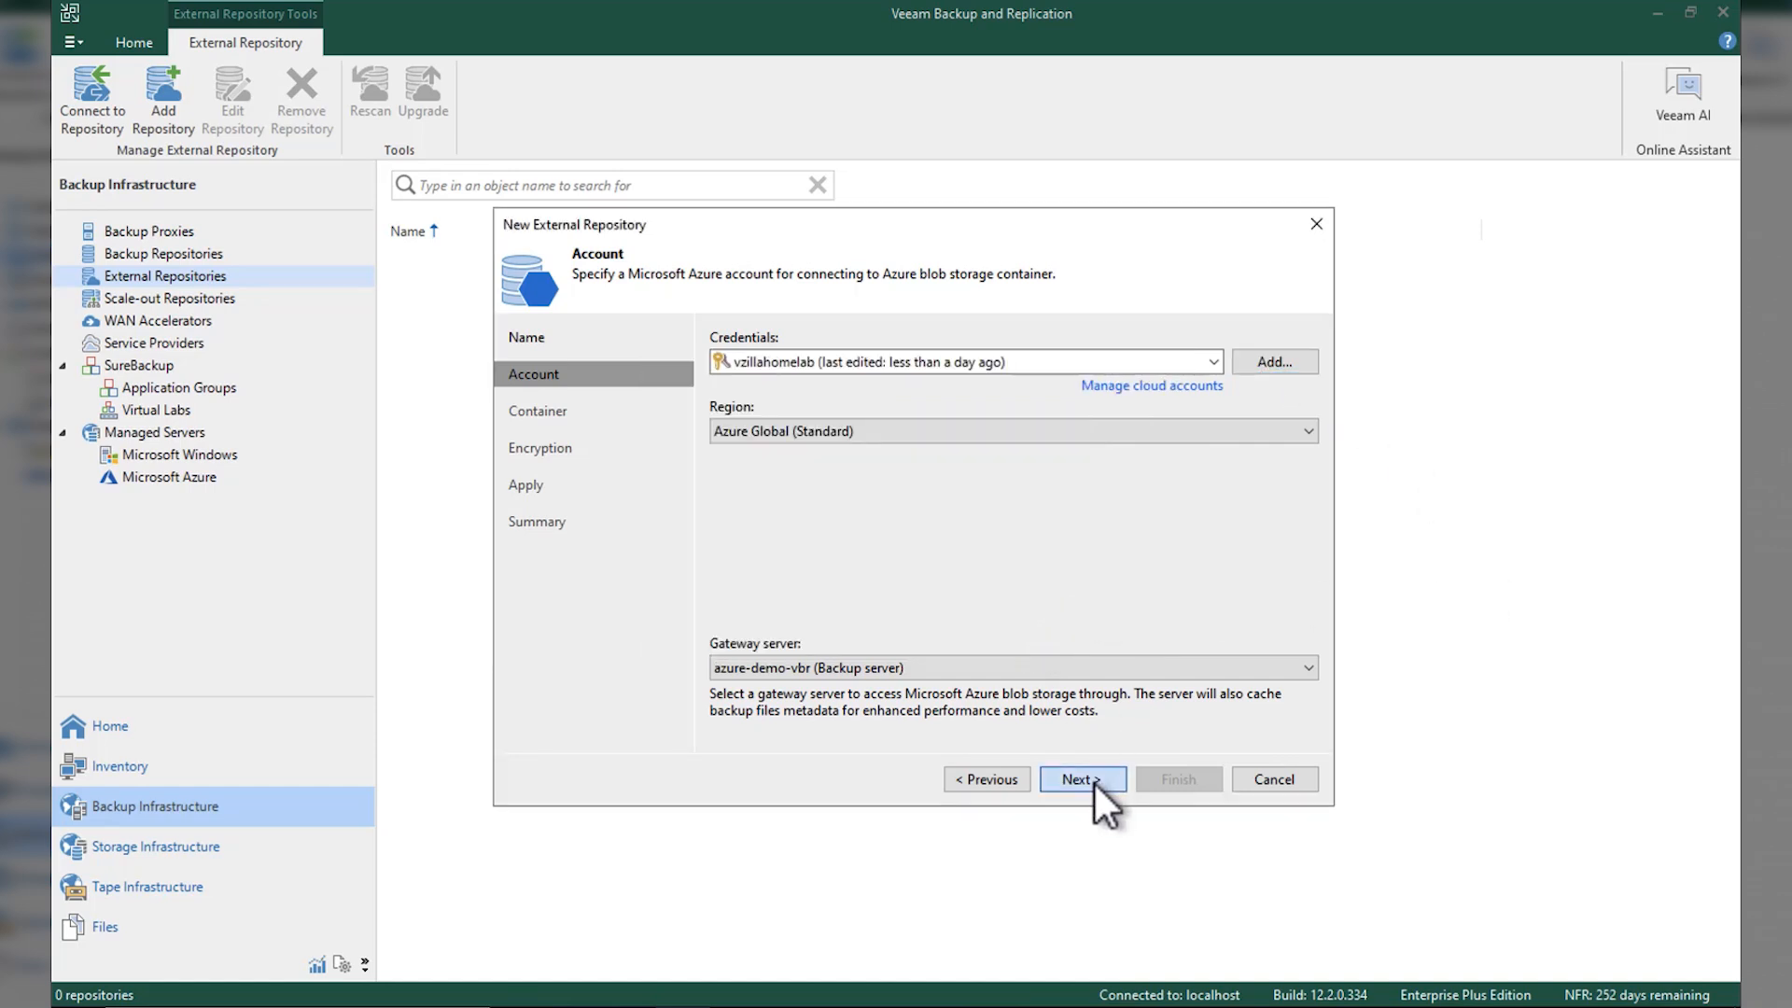
pyautogui.click(1080, 779)
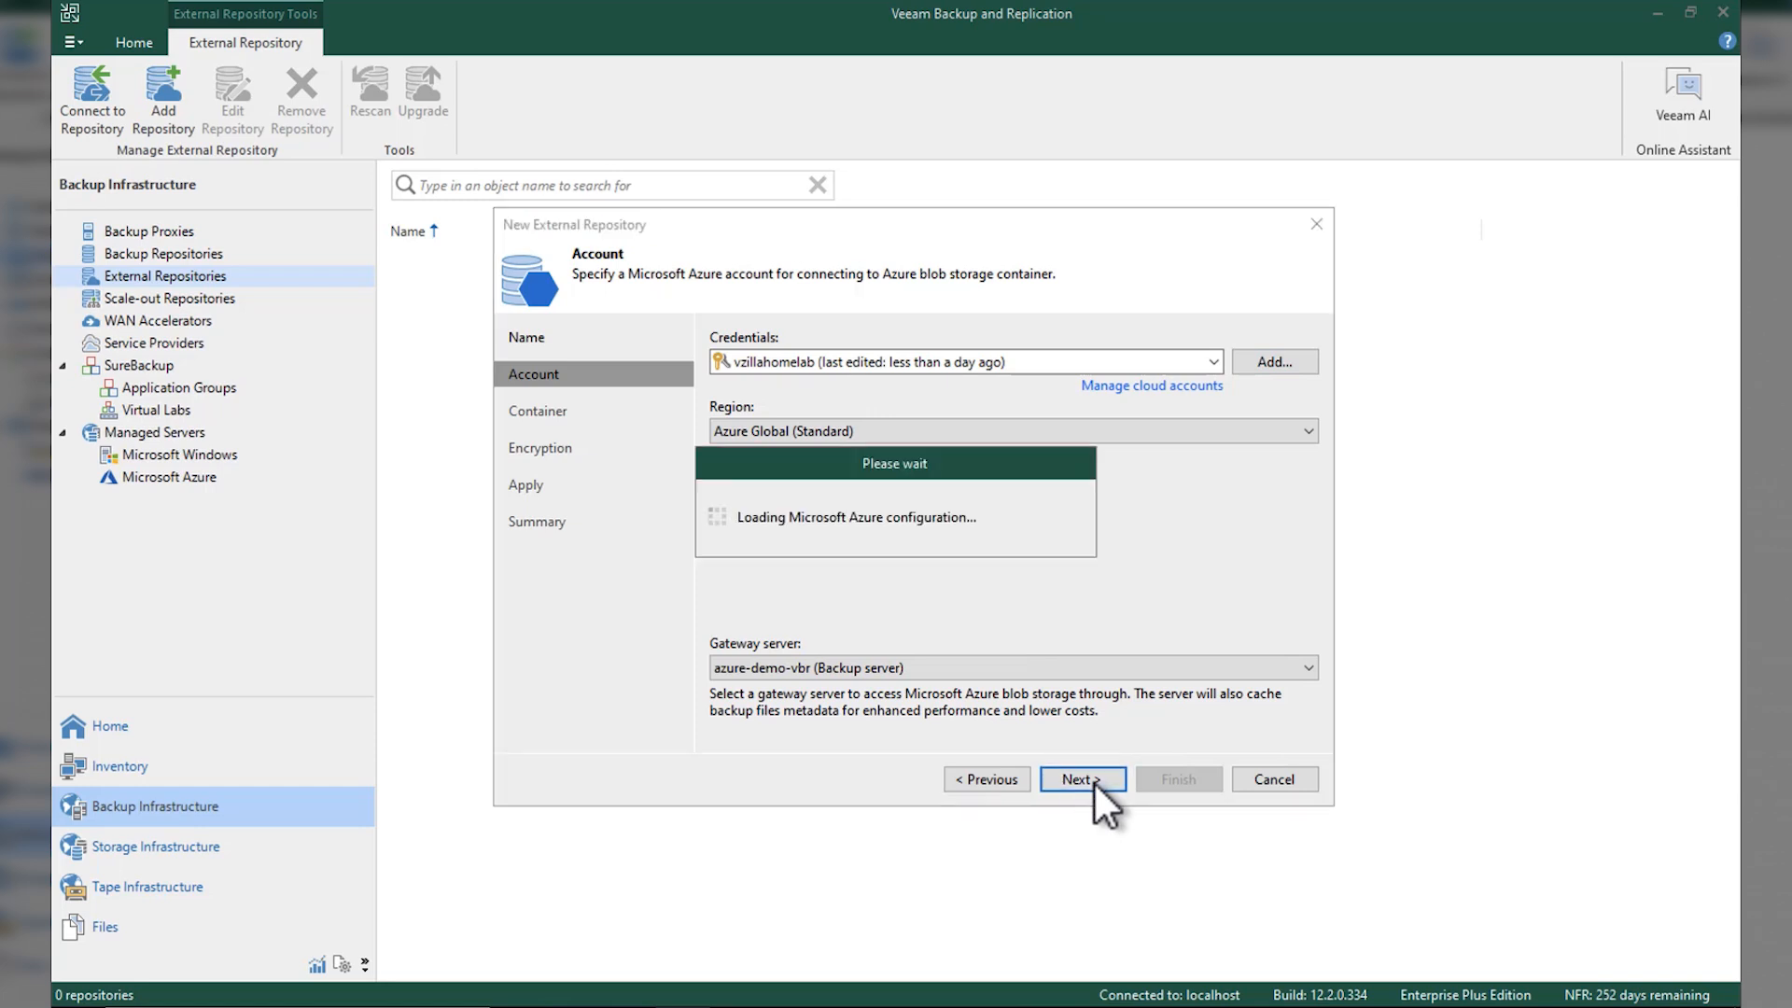
# Set the repository location to container vbazure, folder 'vbazure hot'.
pyautogui.click(1081, 778)
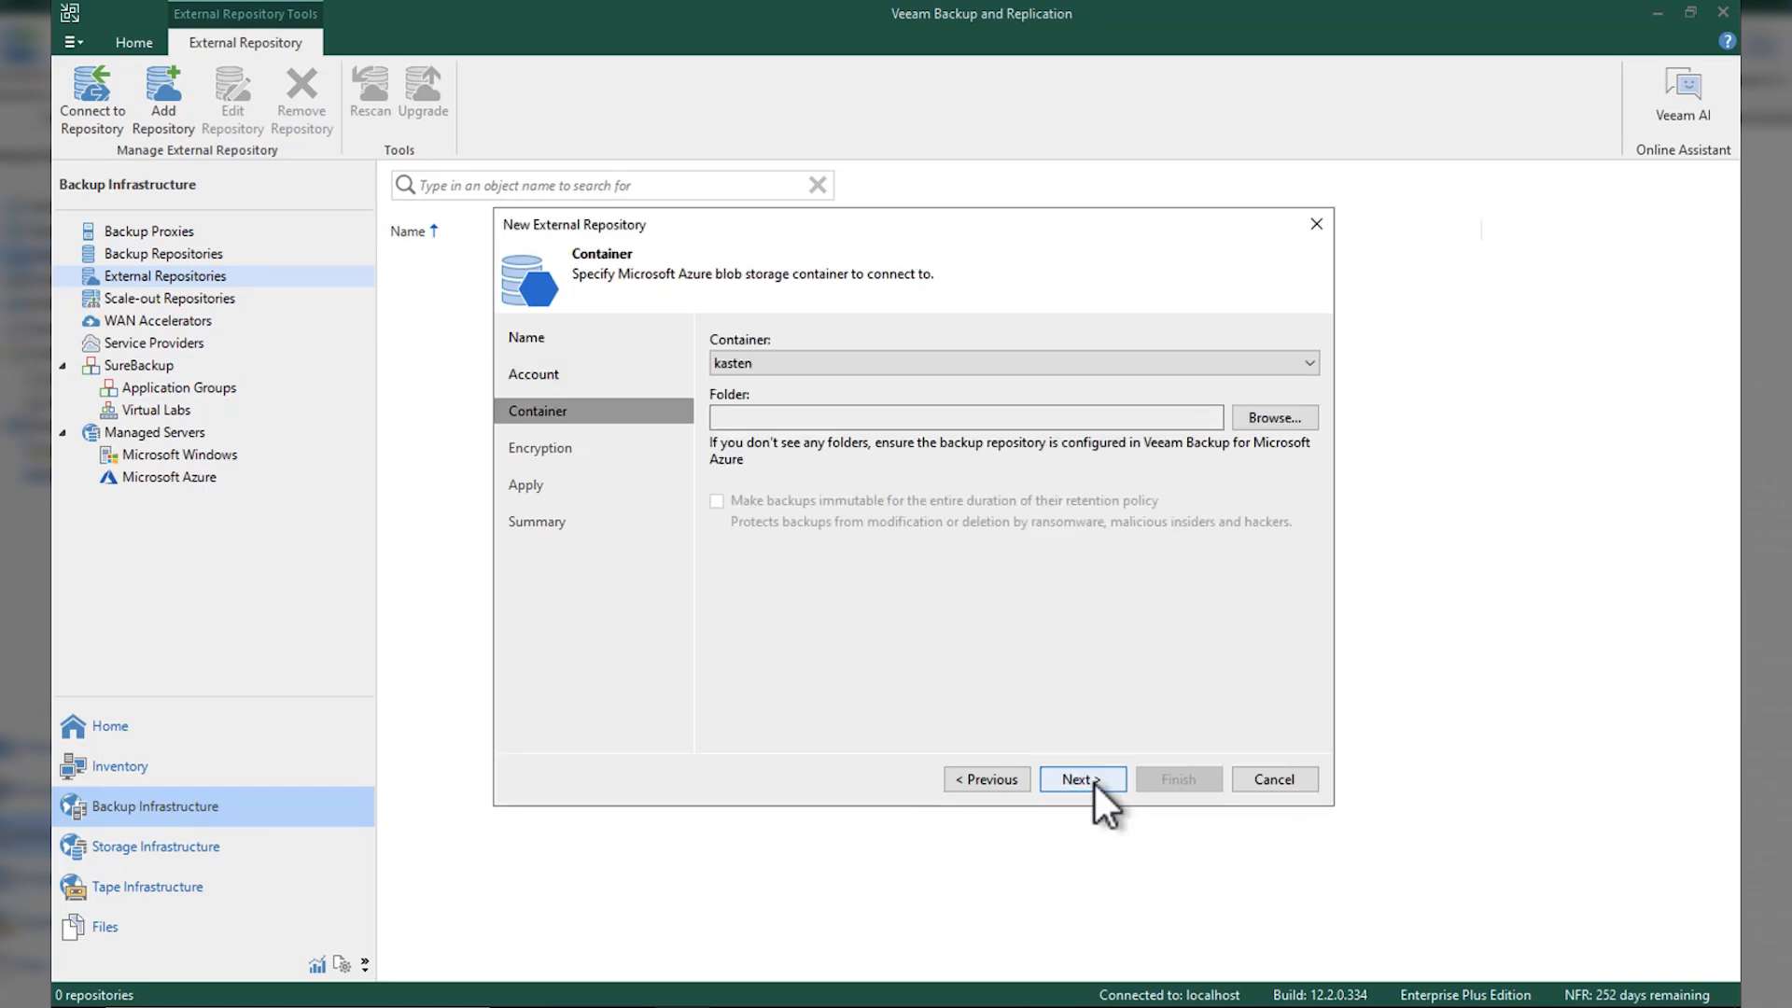
pyautogui.click(1308, 362)
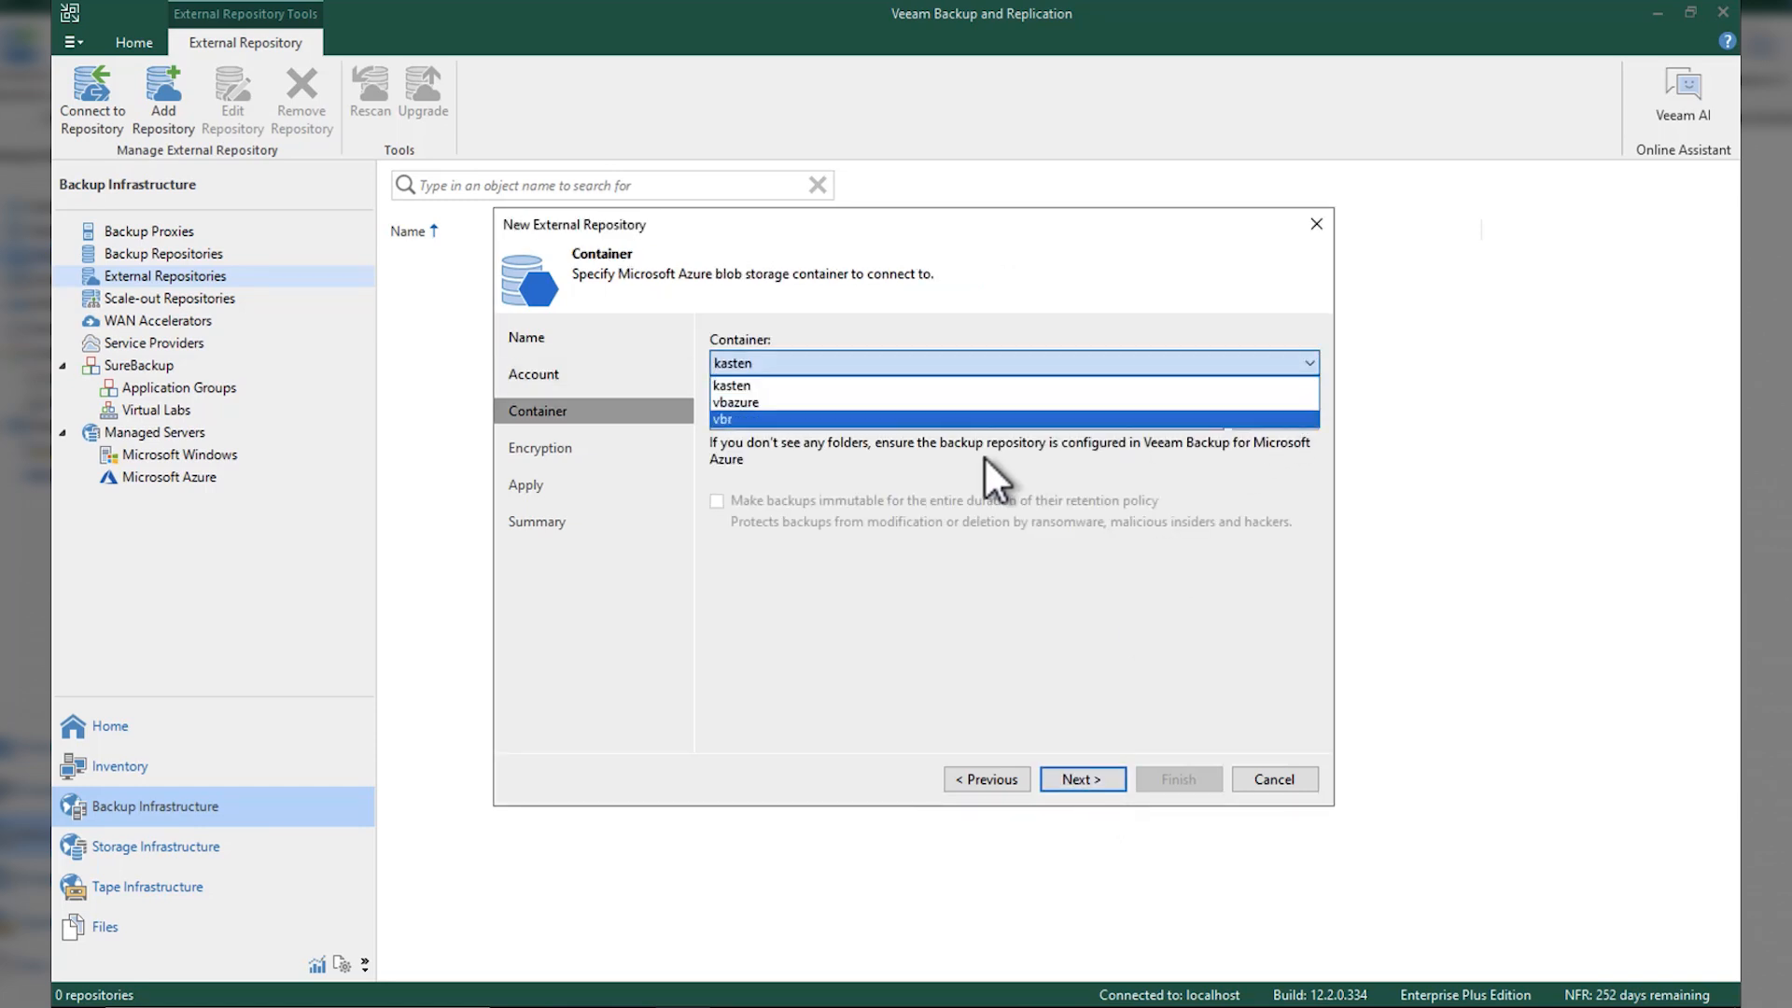
pyautogui.click(736, 402)
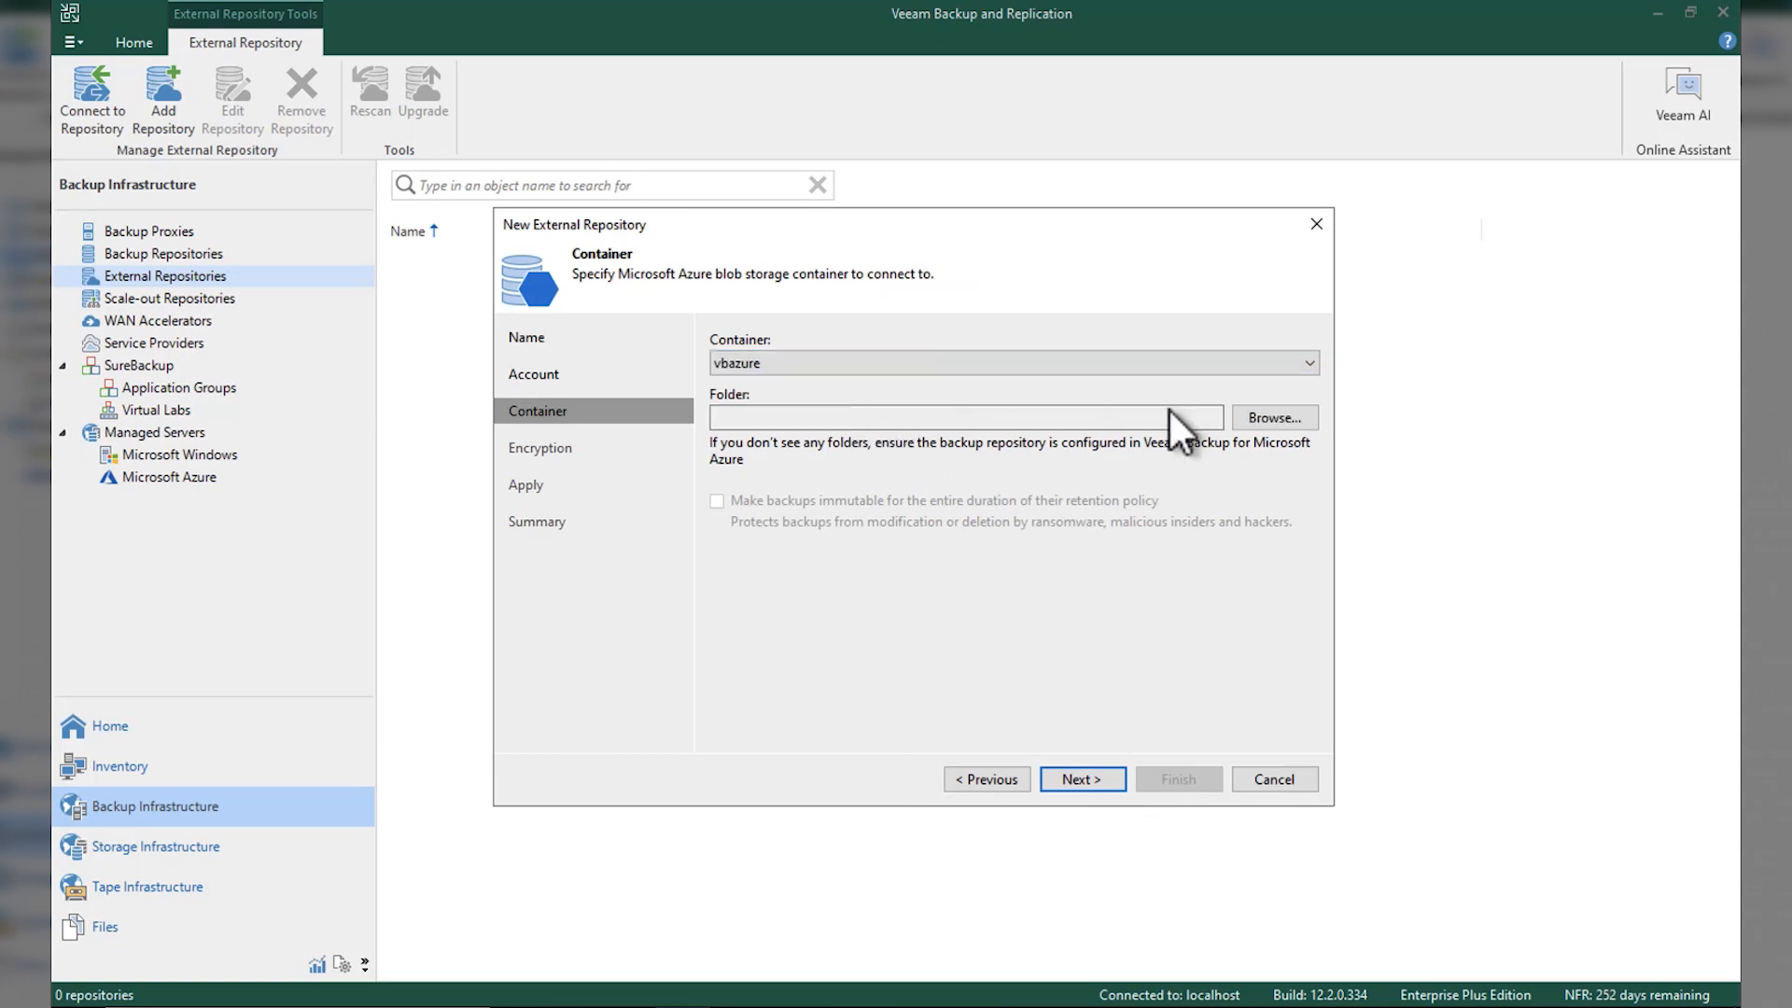
pyautogui.click(1273, 417)
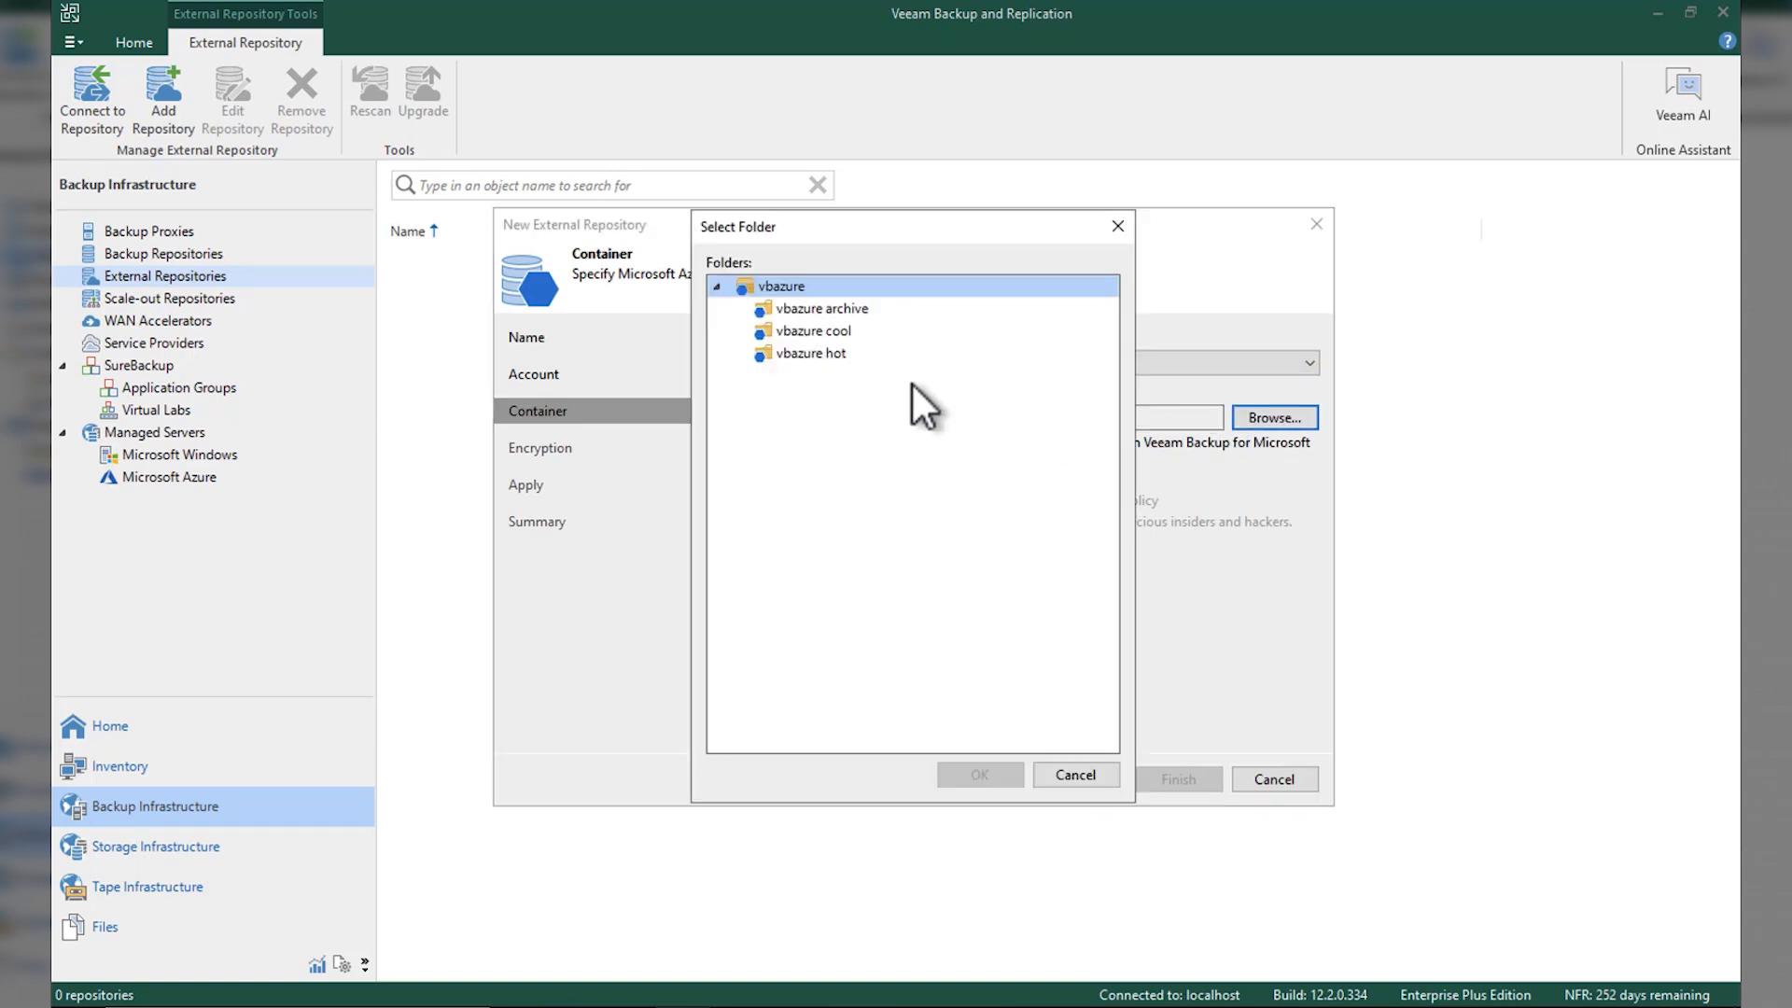
pyautogui.click(806, 353)
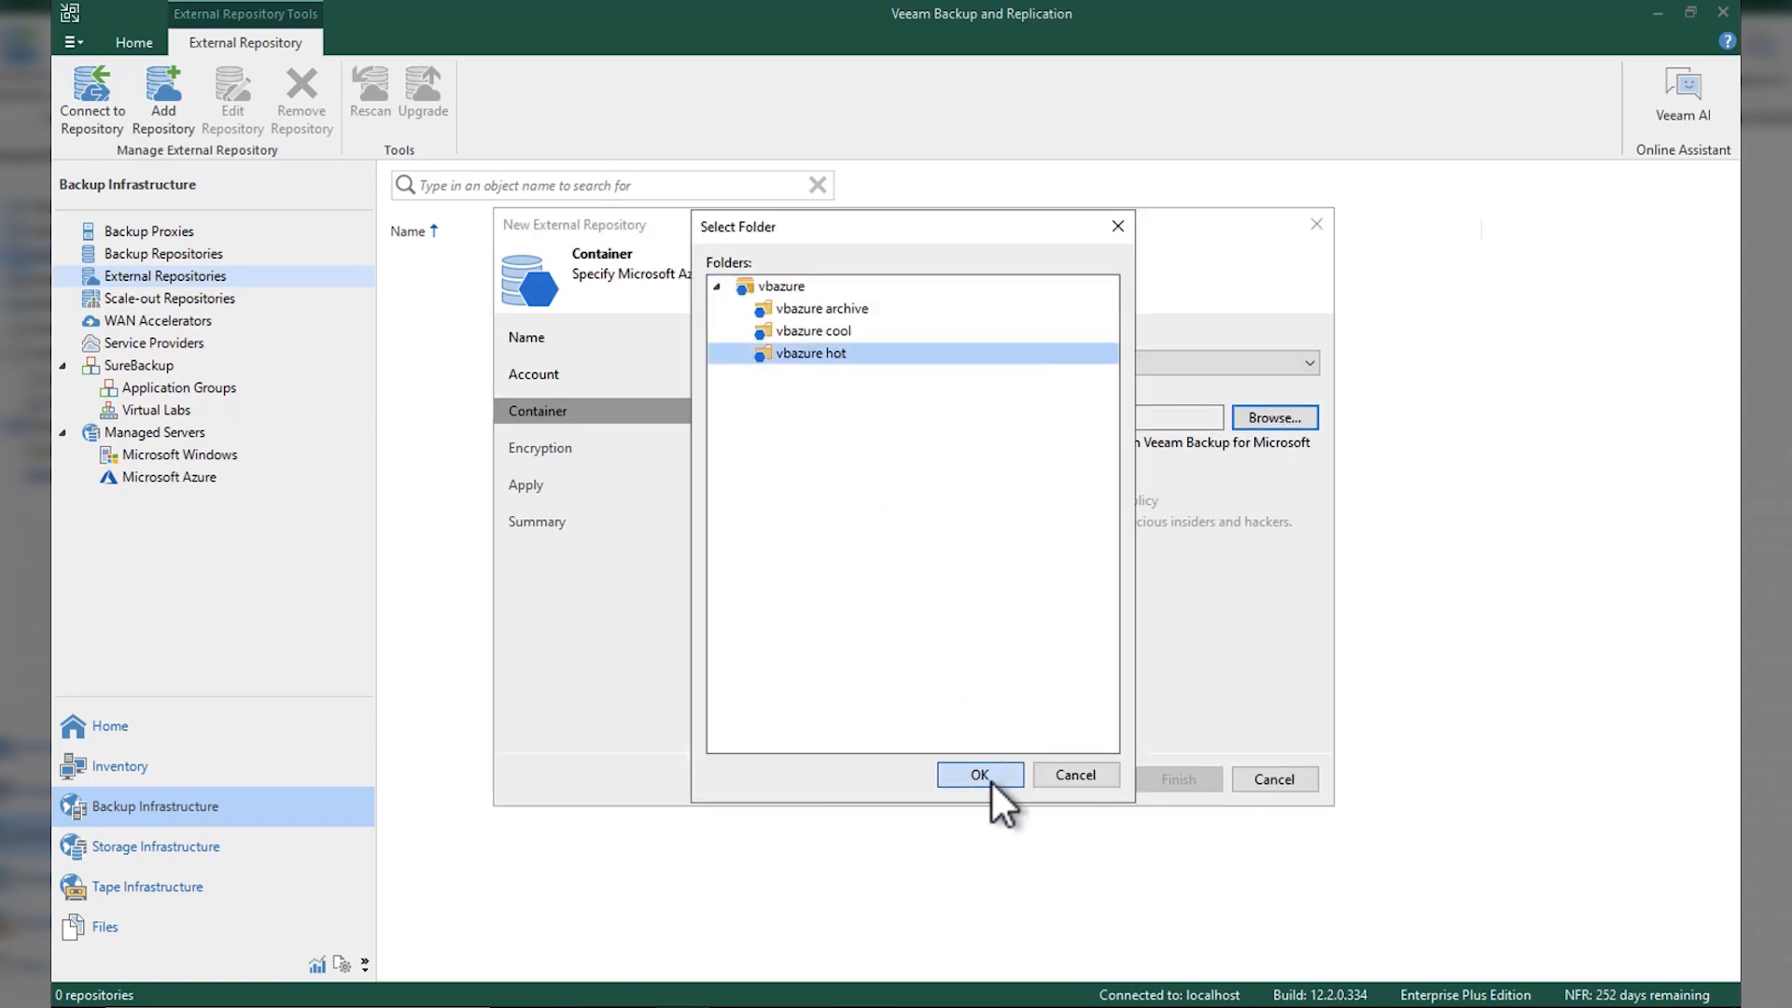
pyautogui.click(978, 774)
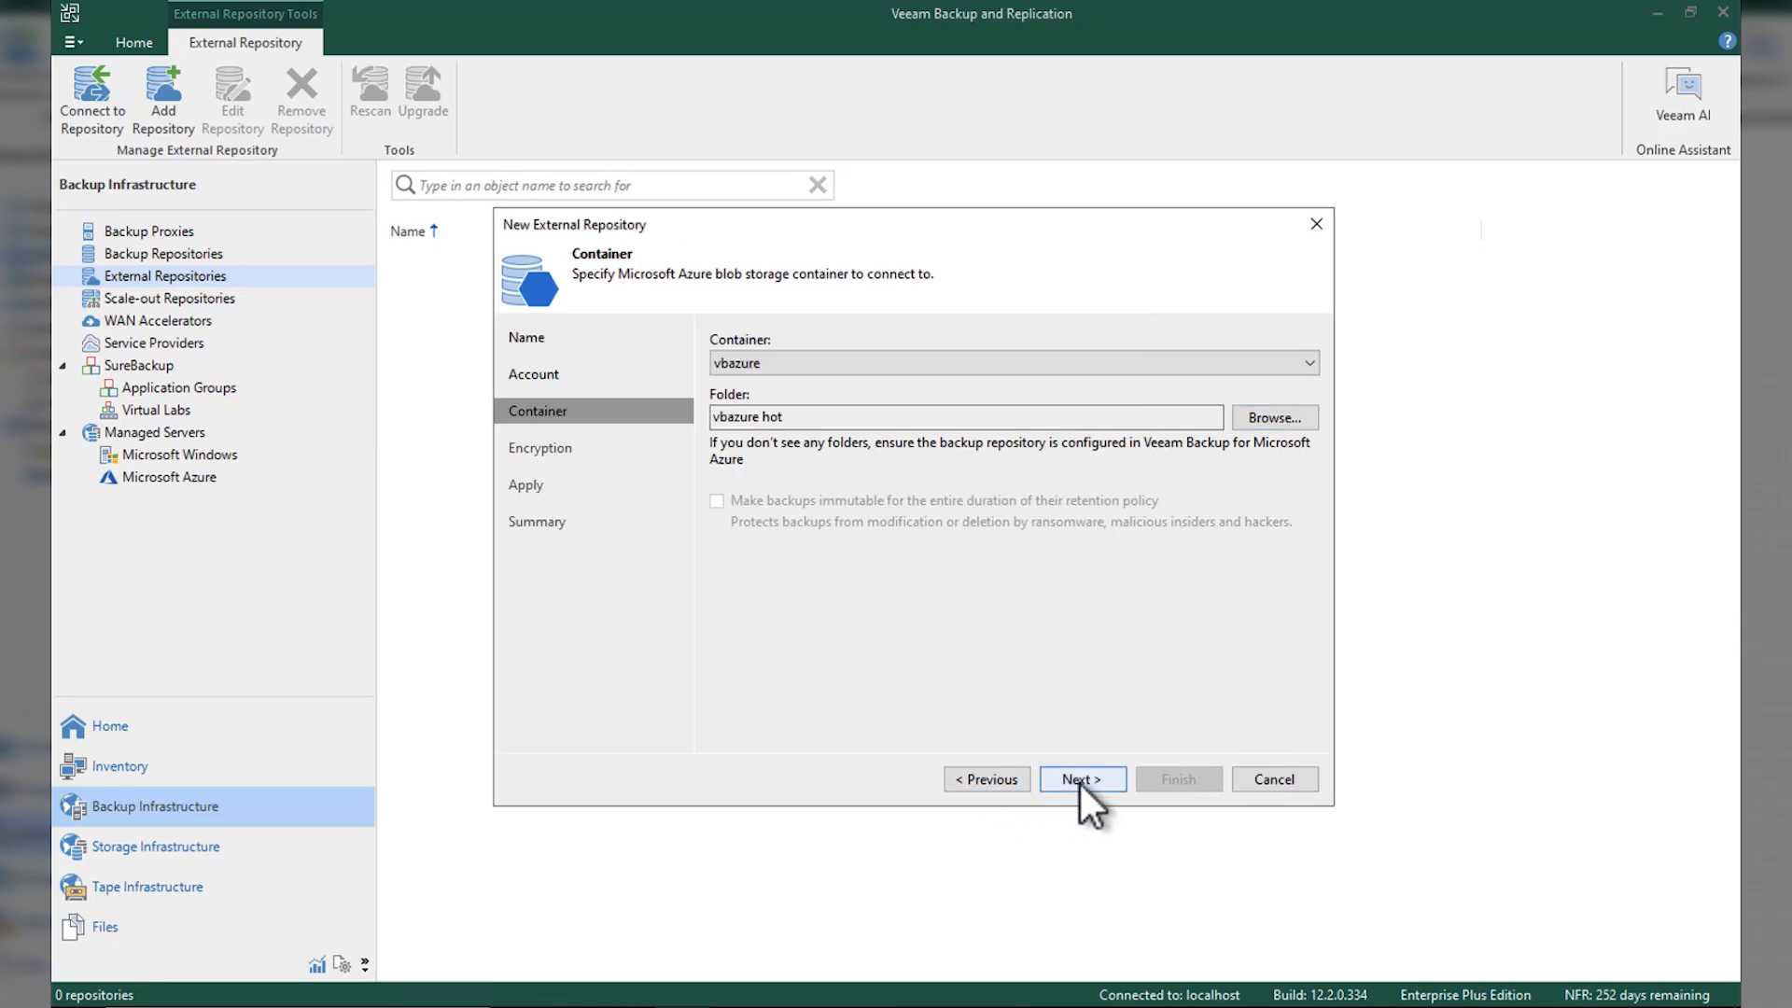
pyautogui.click(1080, 778)
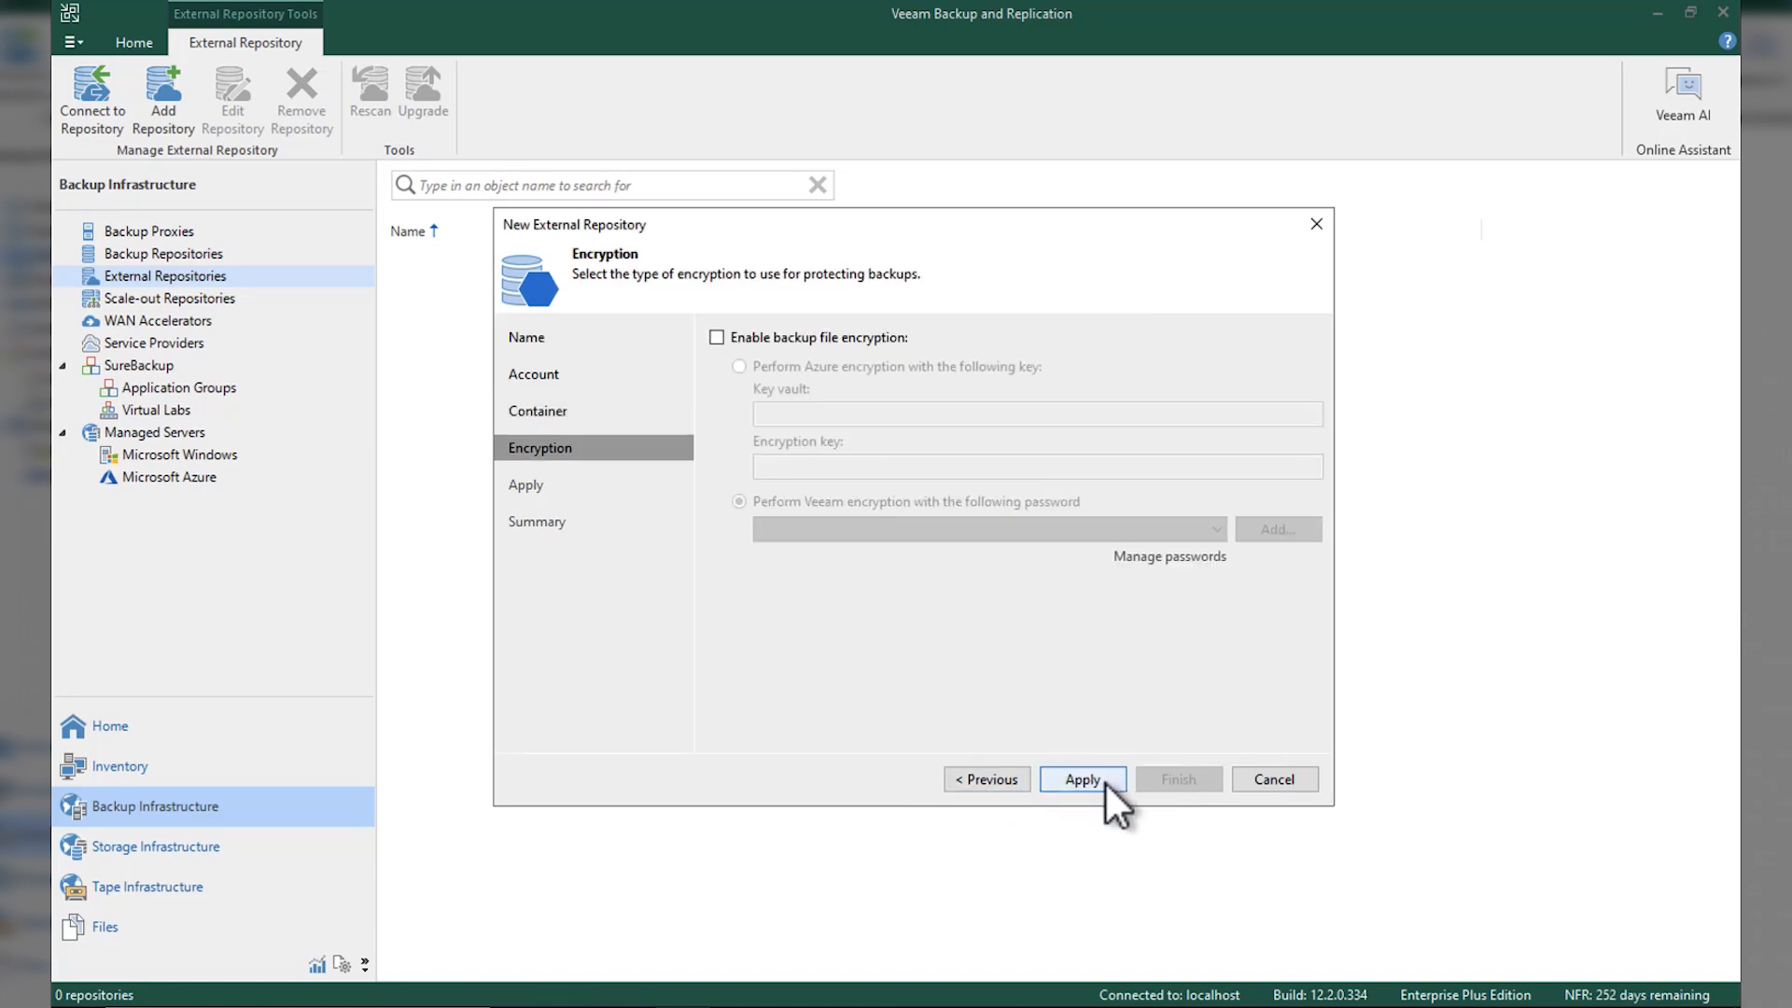
# Apply without encryption, wait for the rescan, and finish the Azure UK South HOT repository.
pyautogui.click(1080, 778)
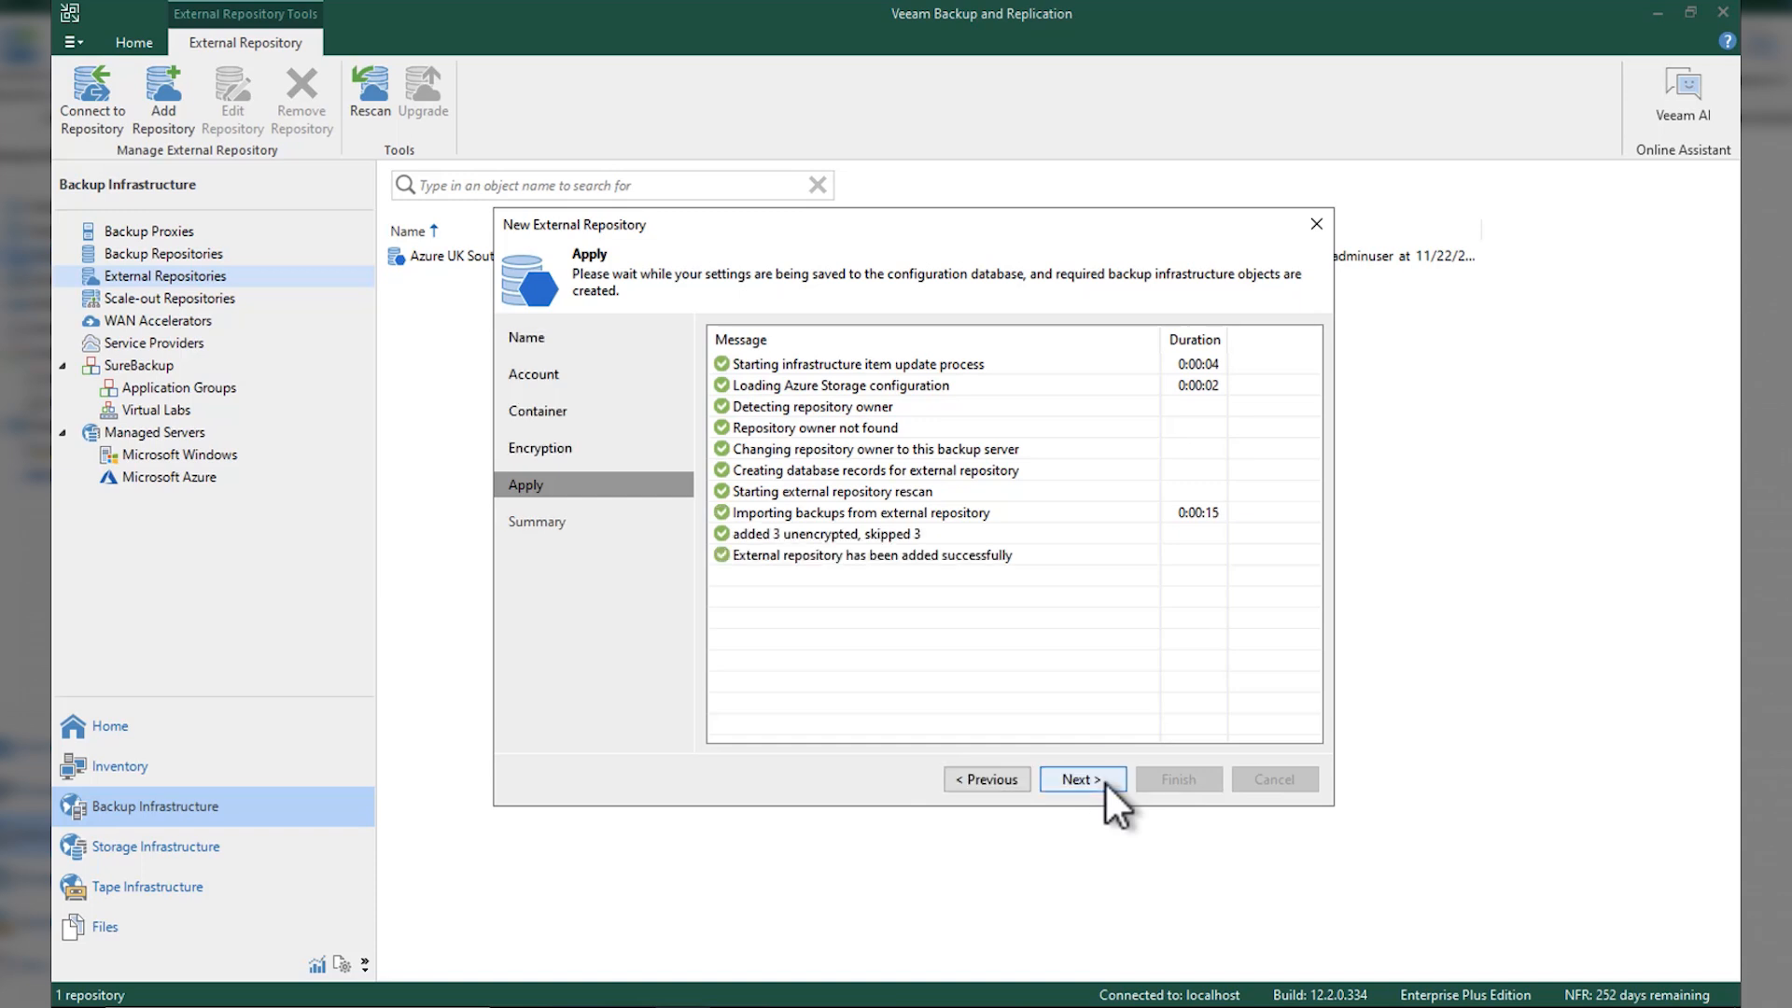
pyautogui.click(1080, 779)
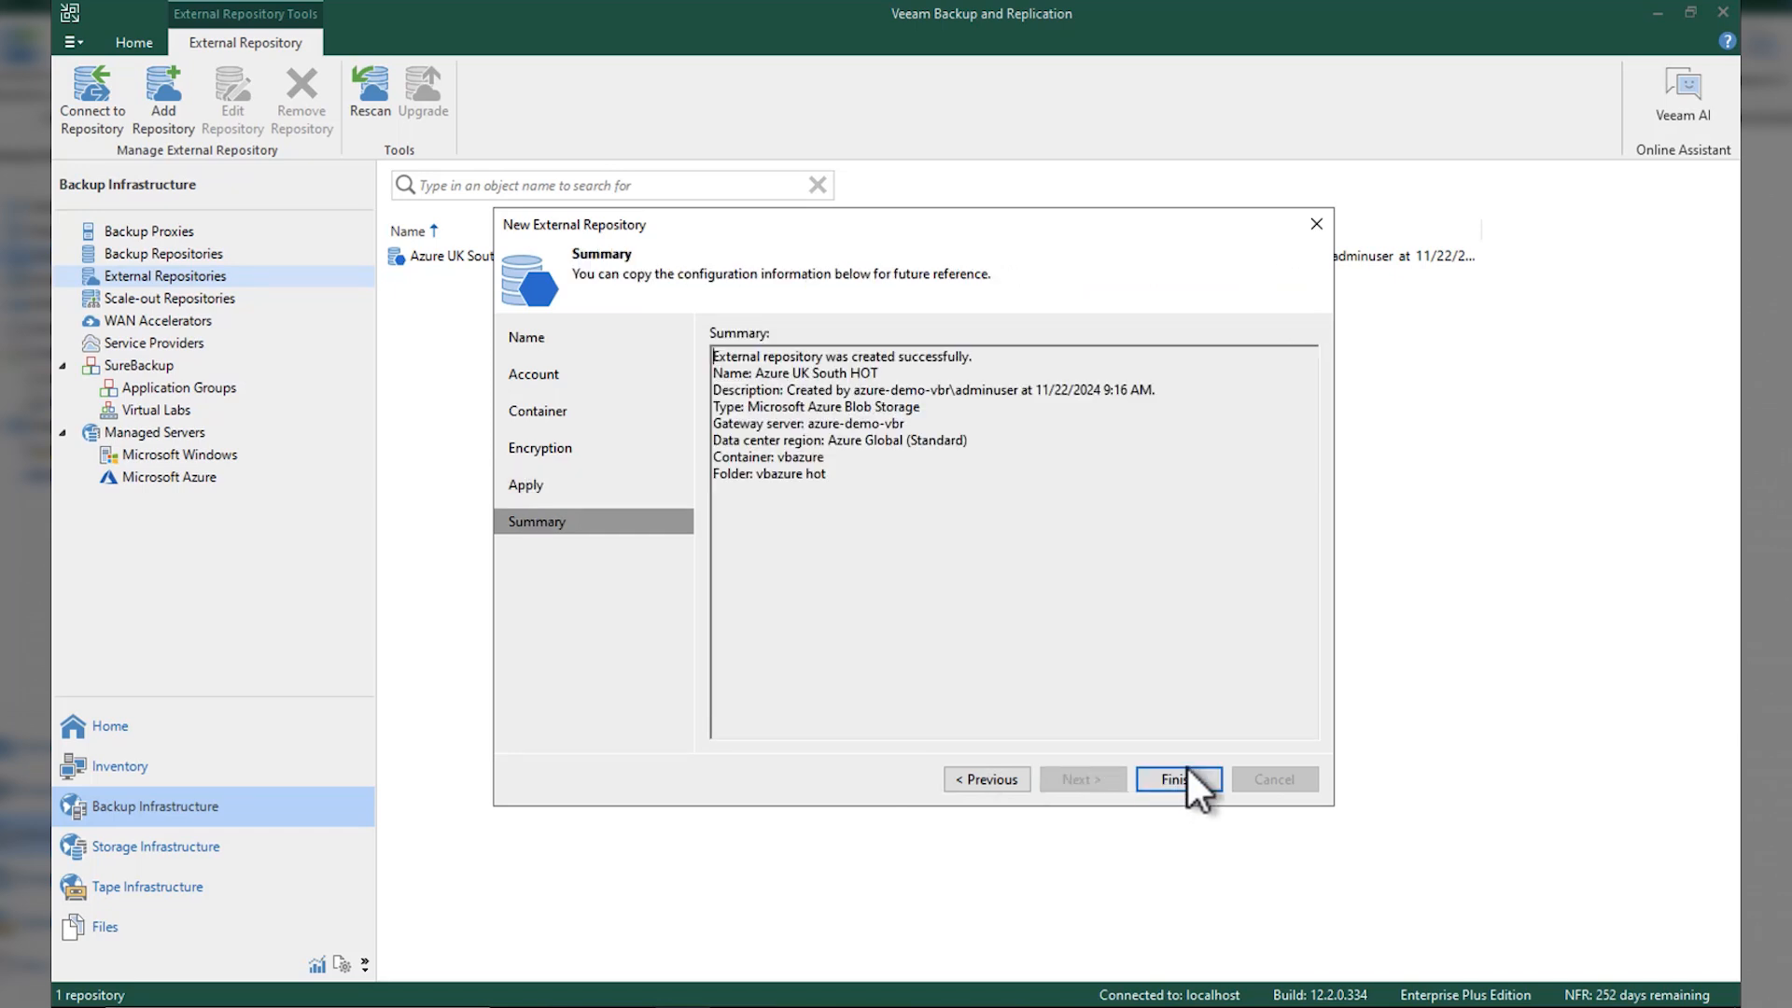
pyautogui.click(1178, 778)
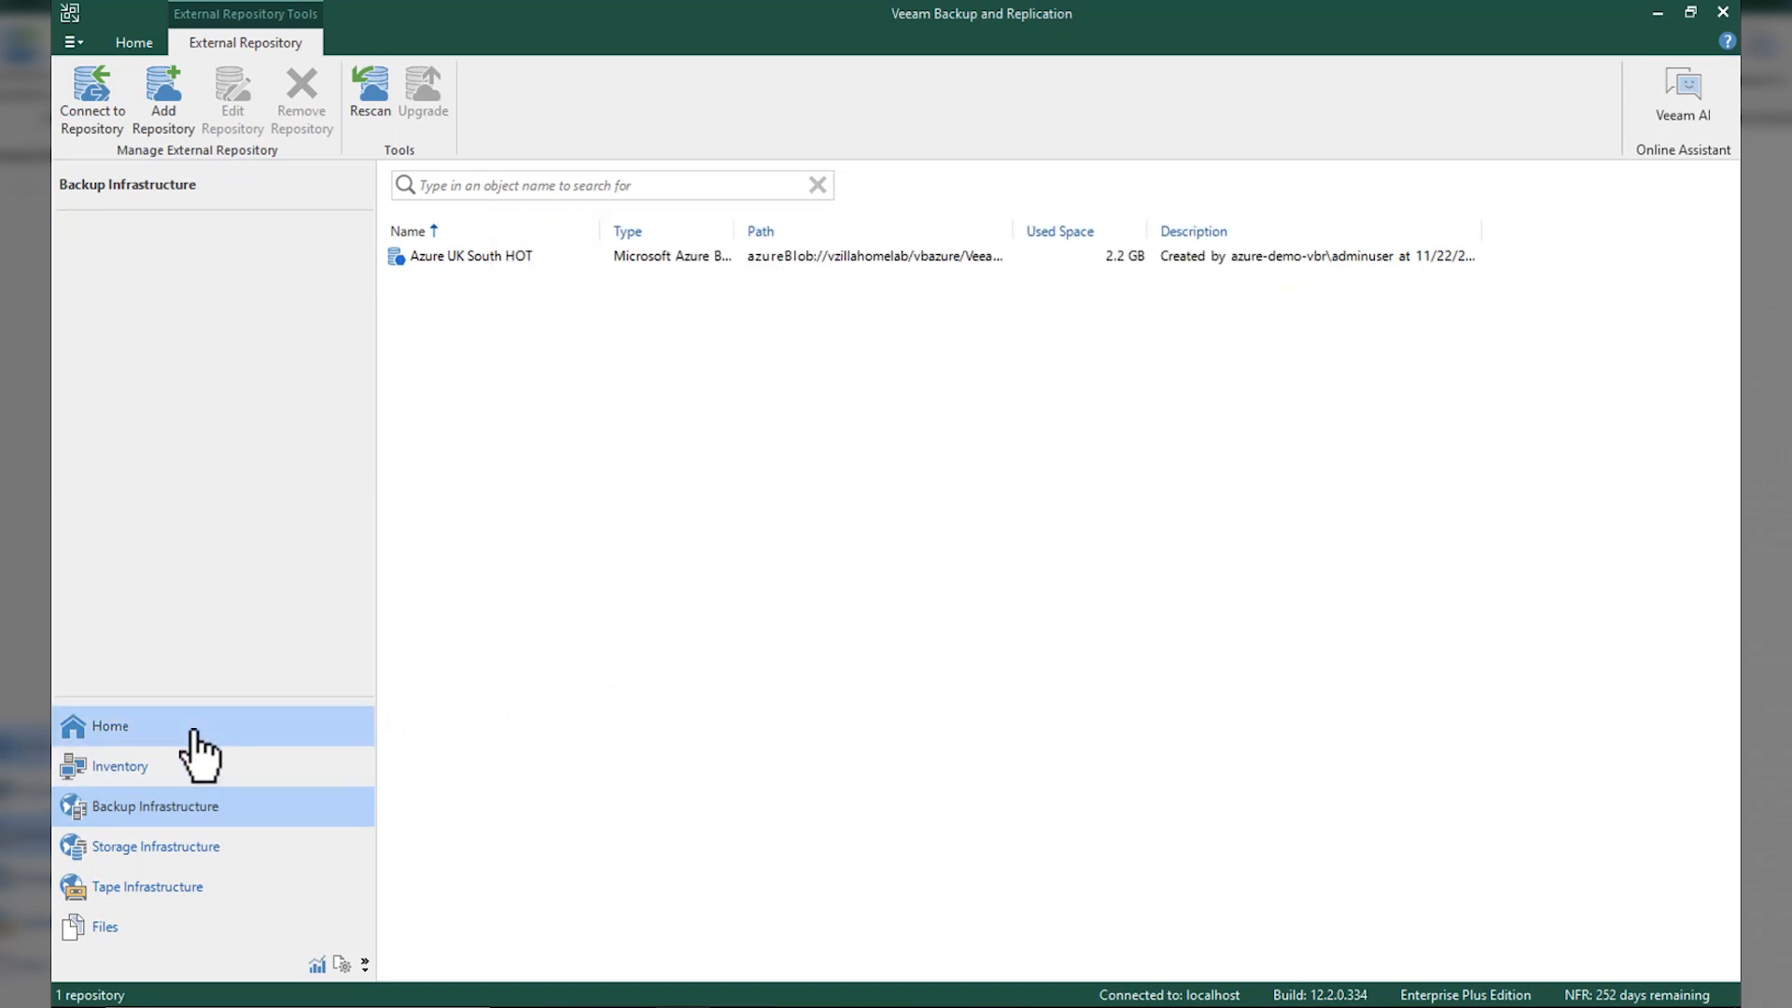
# Expand VM Backup under External Repository and bring up actions for demo-vbazure-vm-0.
pyautogui.click(110, 726)
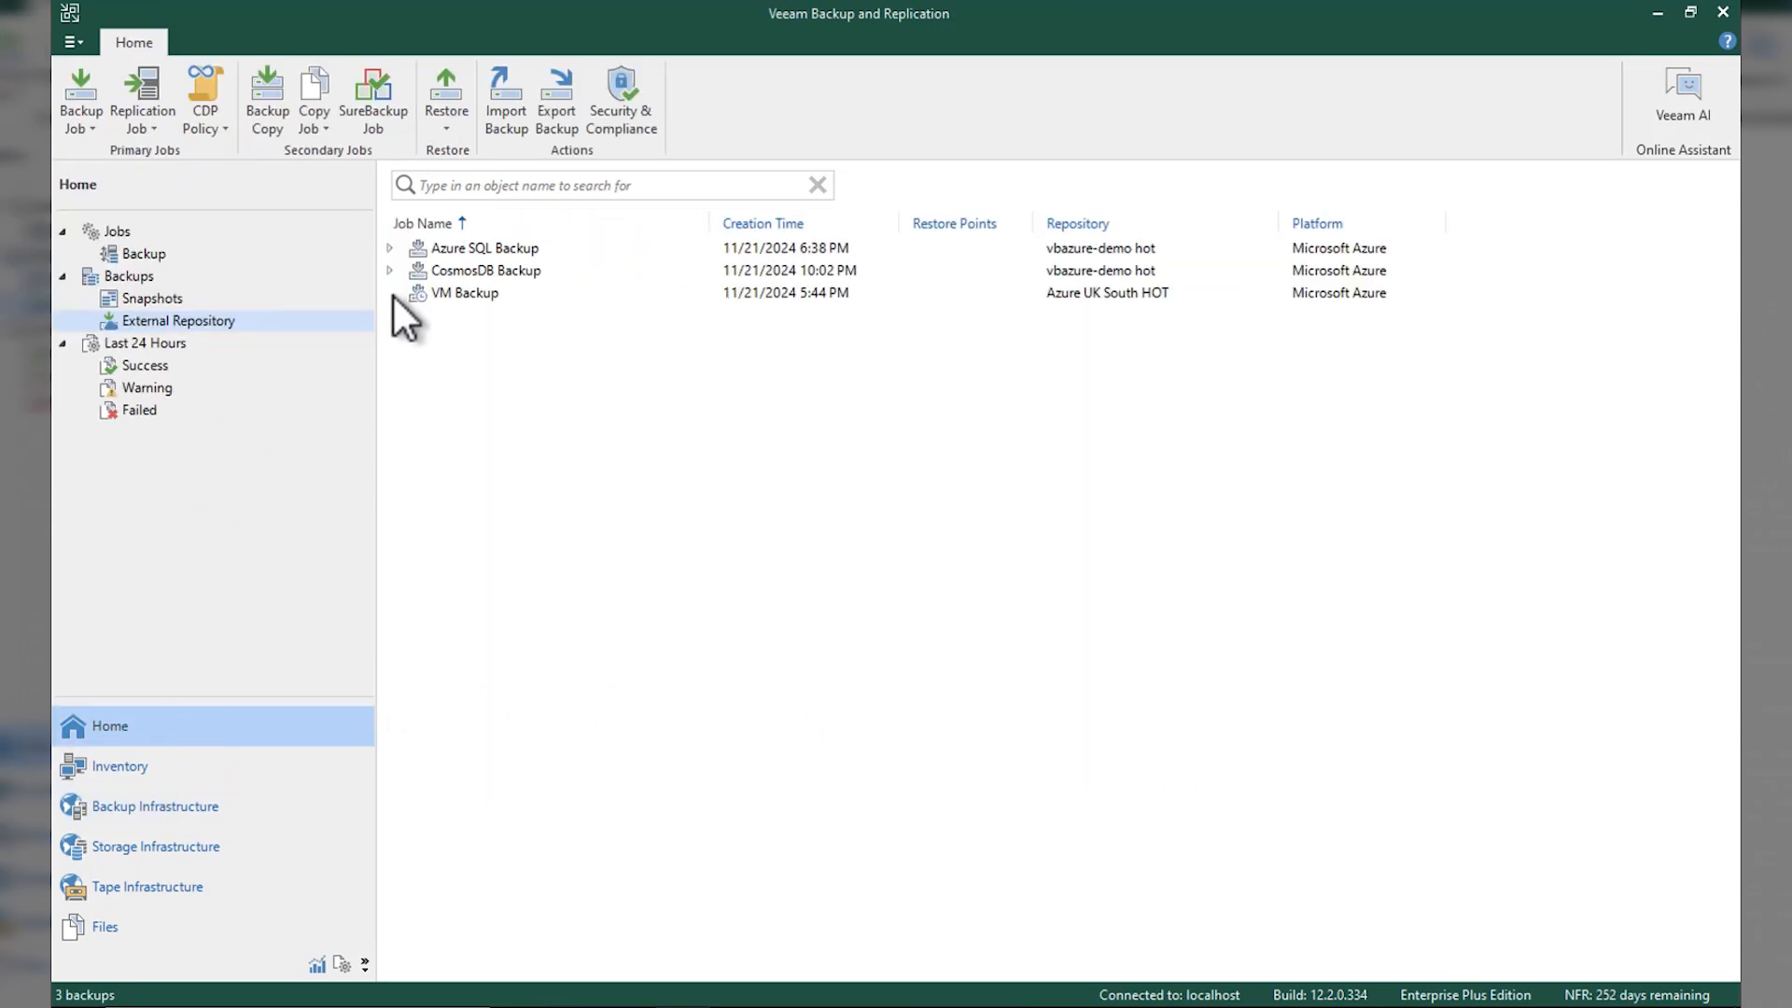
pyautogui.click(390, 292)
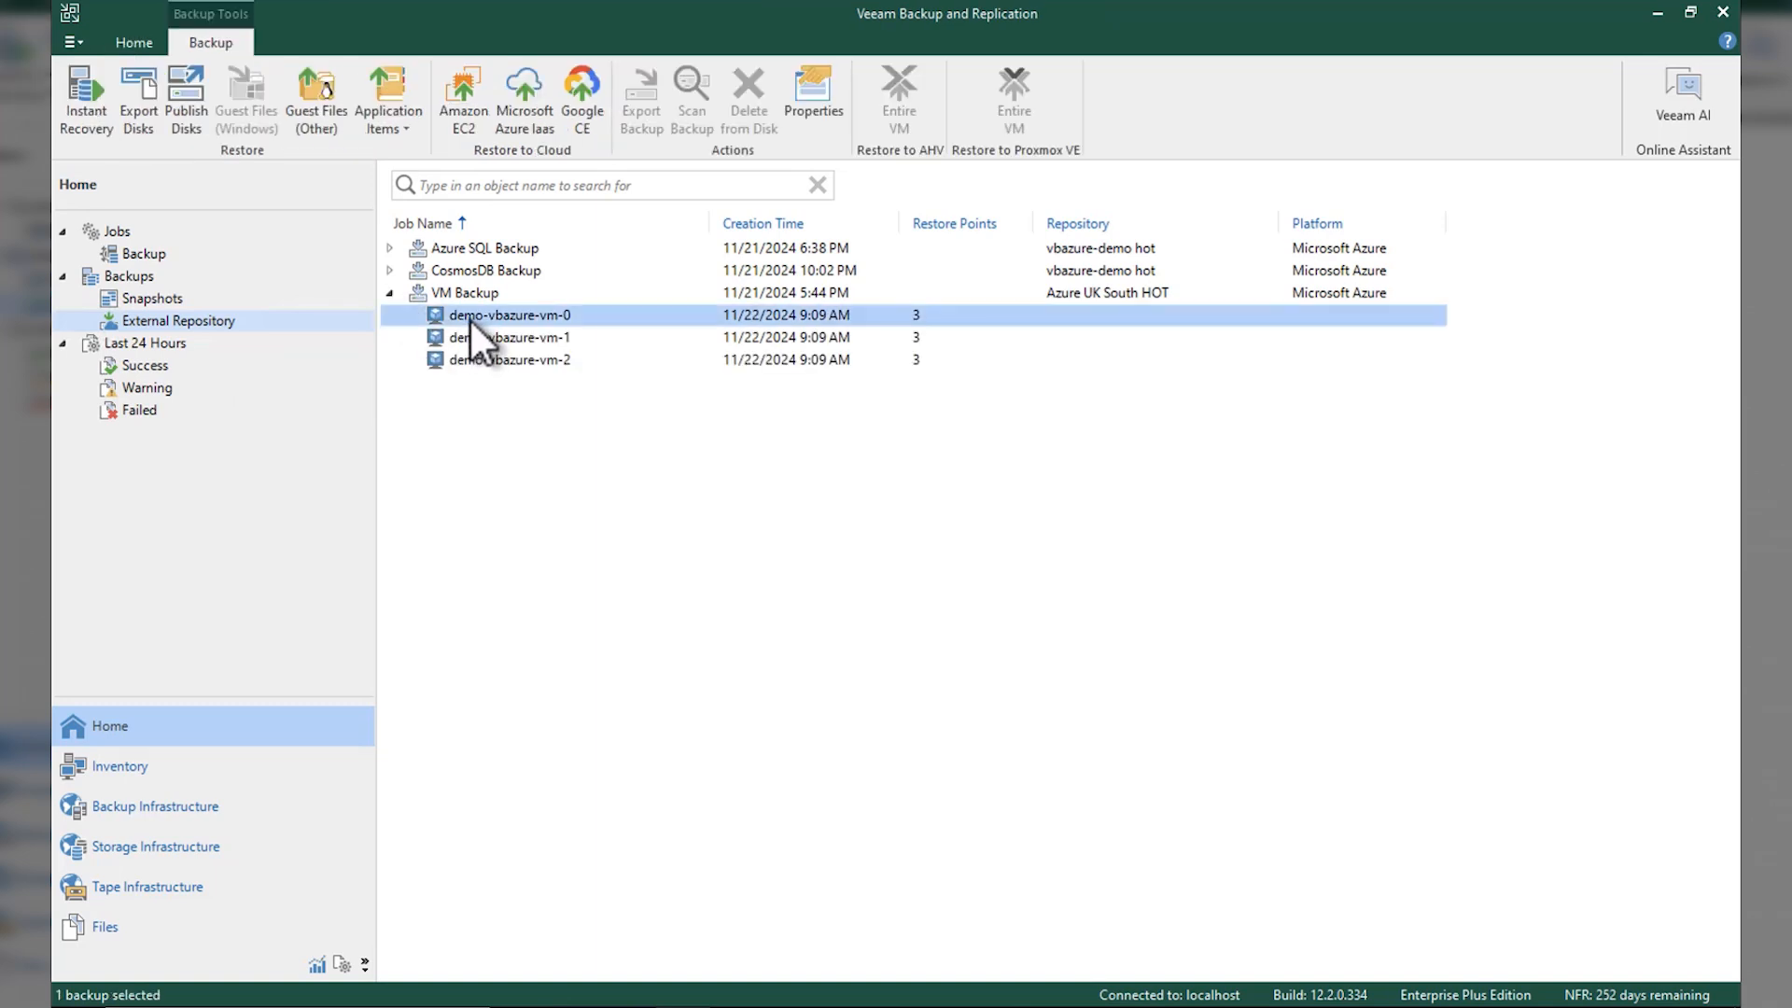
pyautogui.rightClick(508, 314)
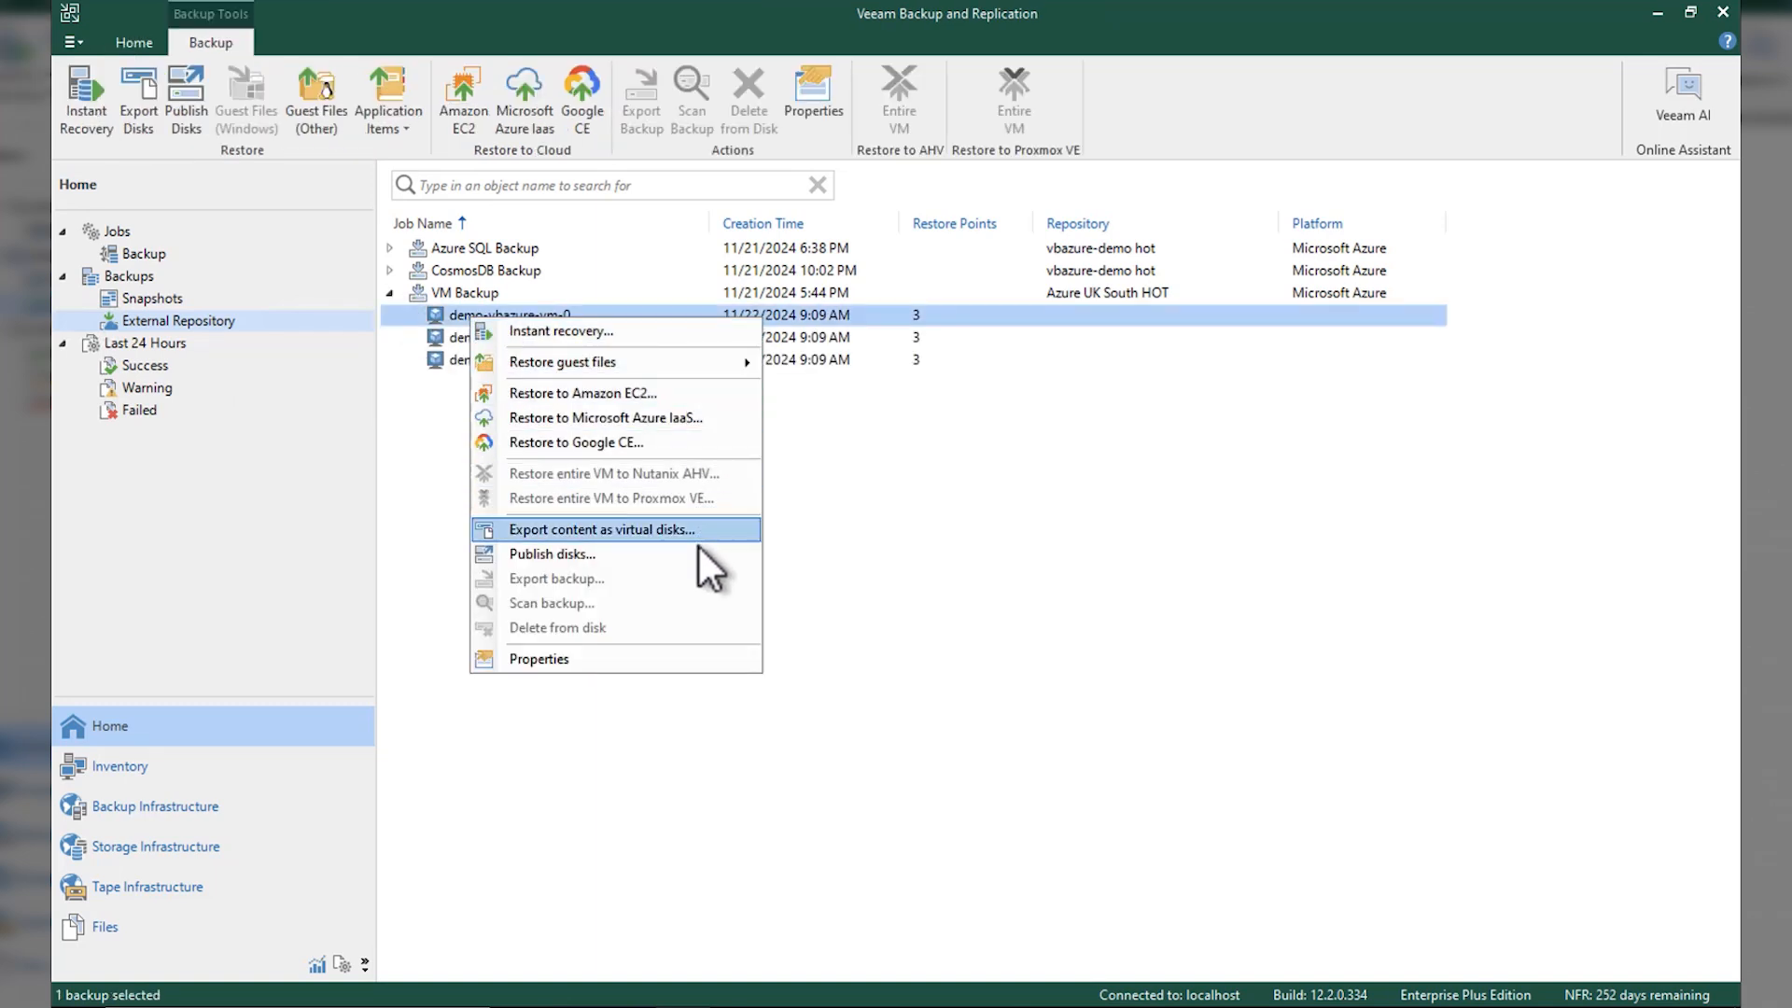
pyautogui.moveTo(147, 57)
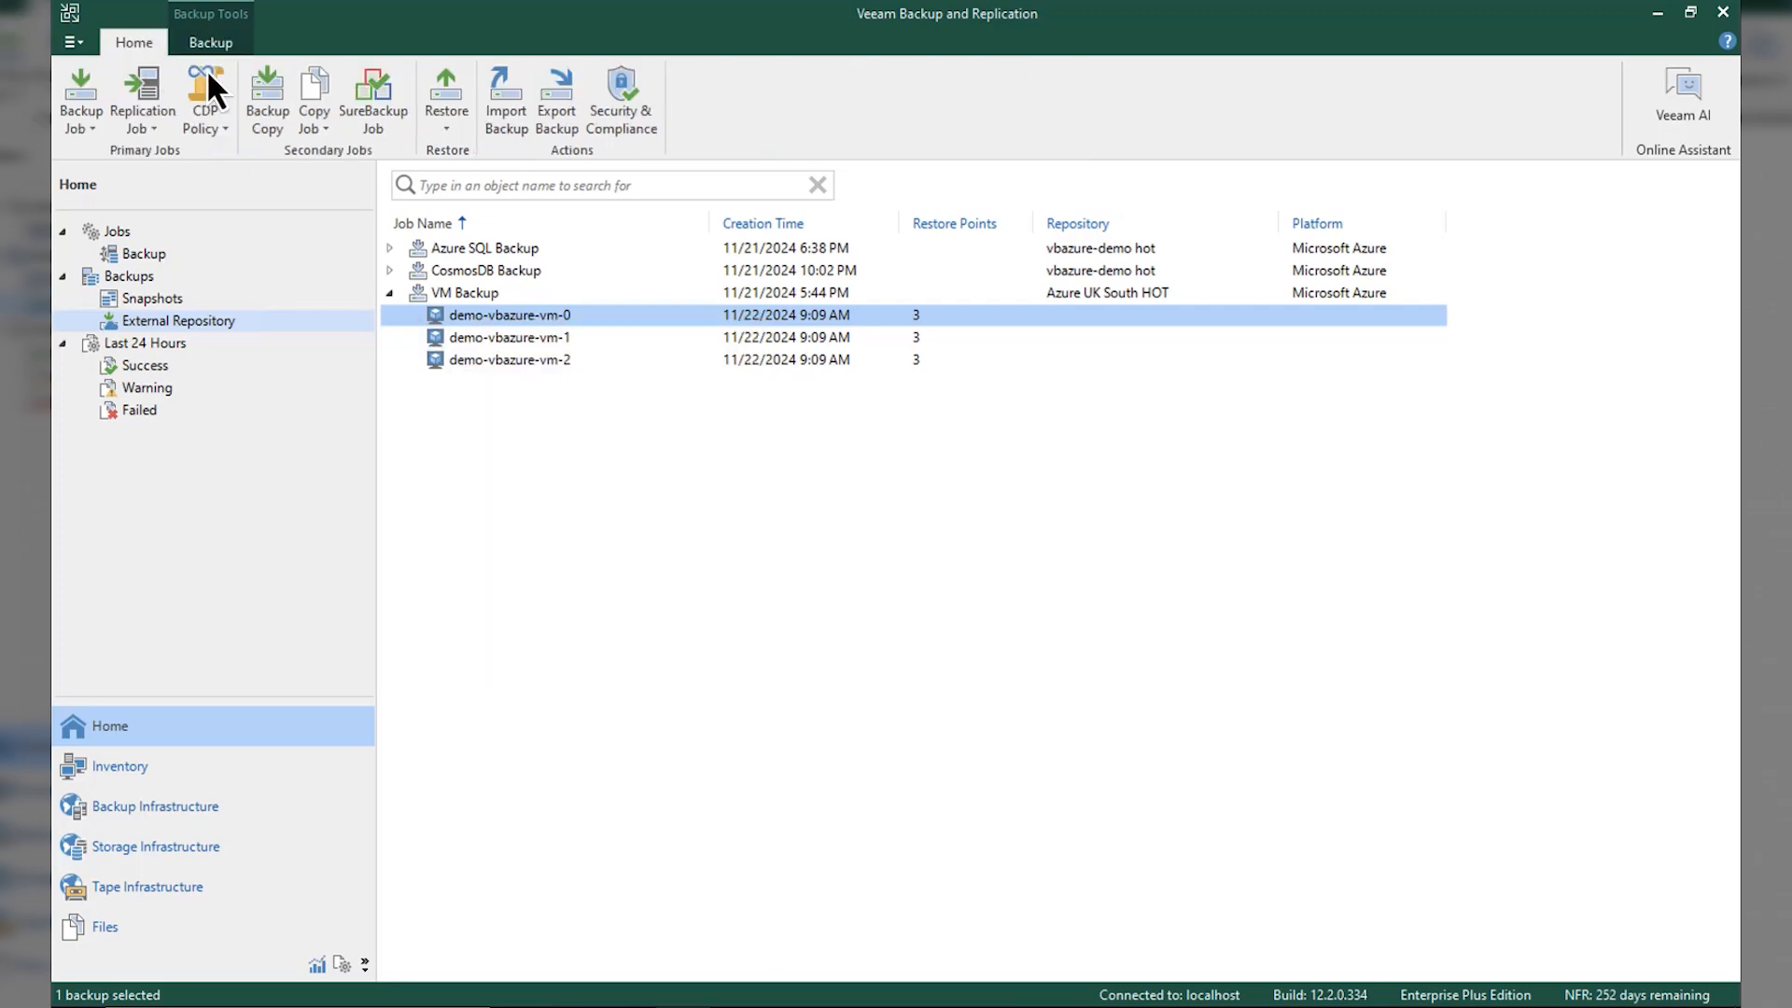
pyautogui.click(266, 101)
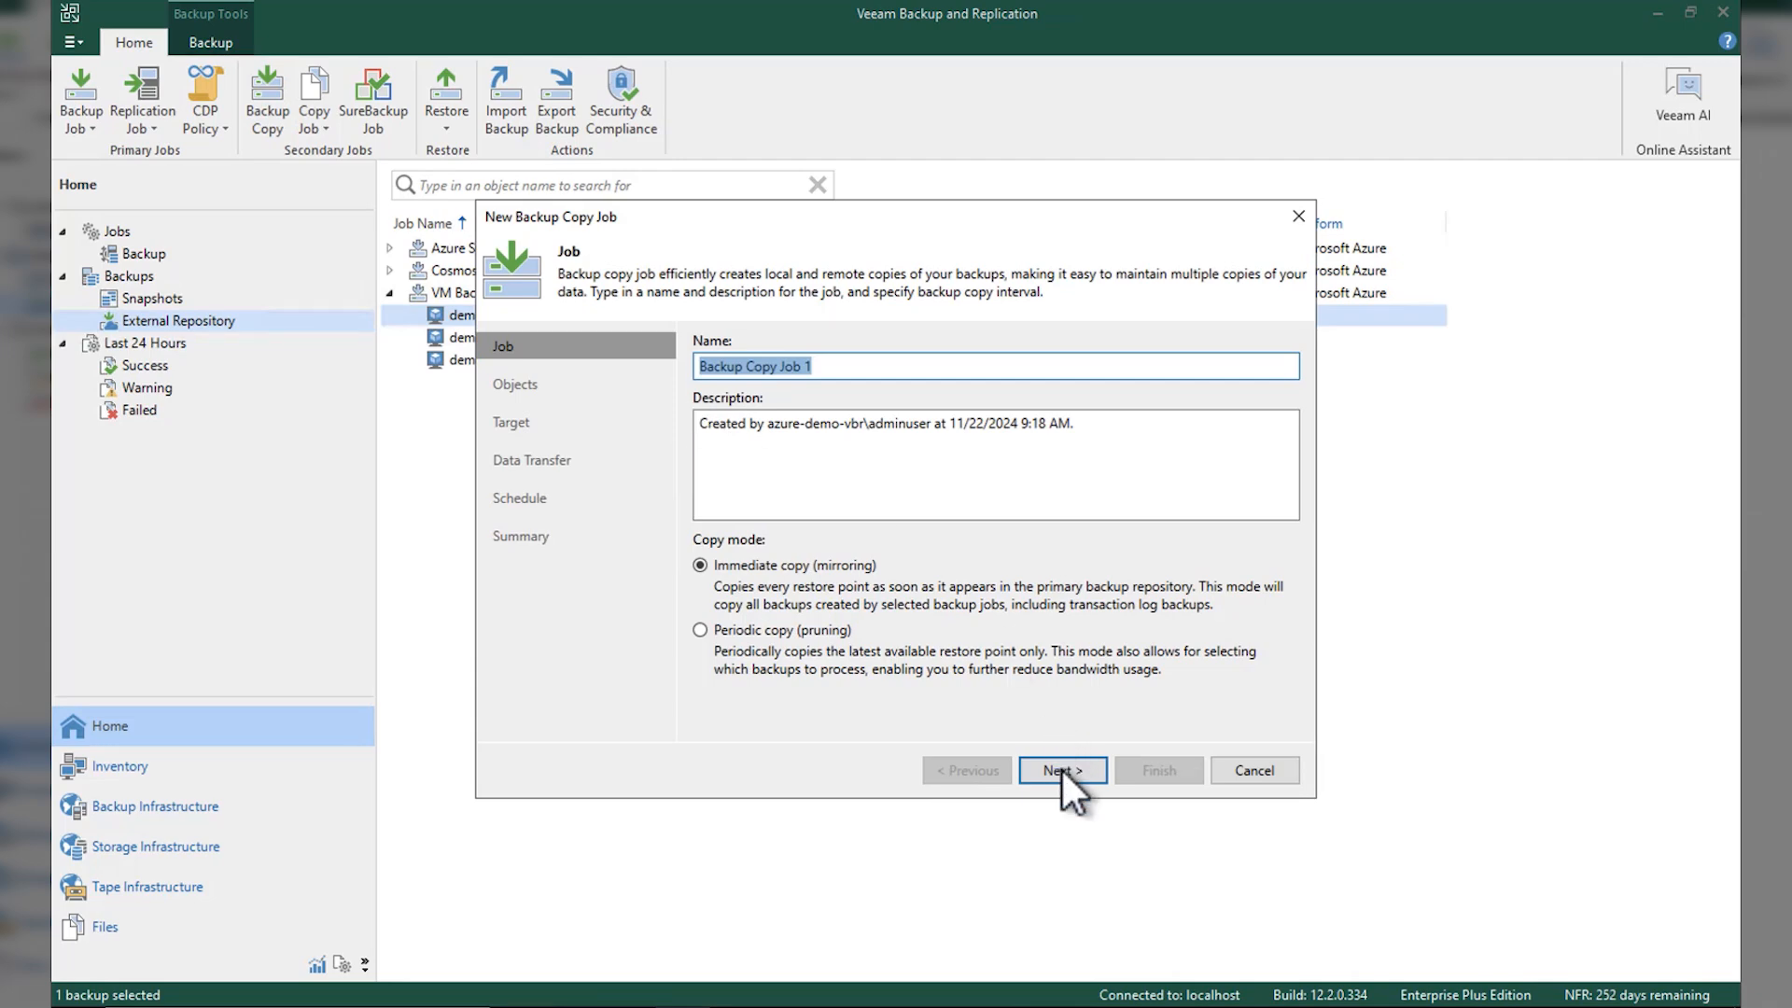
pyautogui.click(1060, 770)
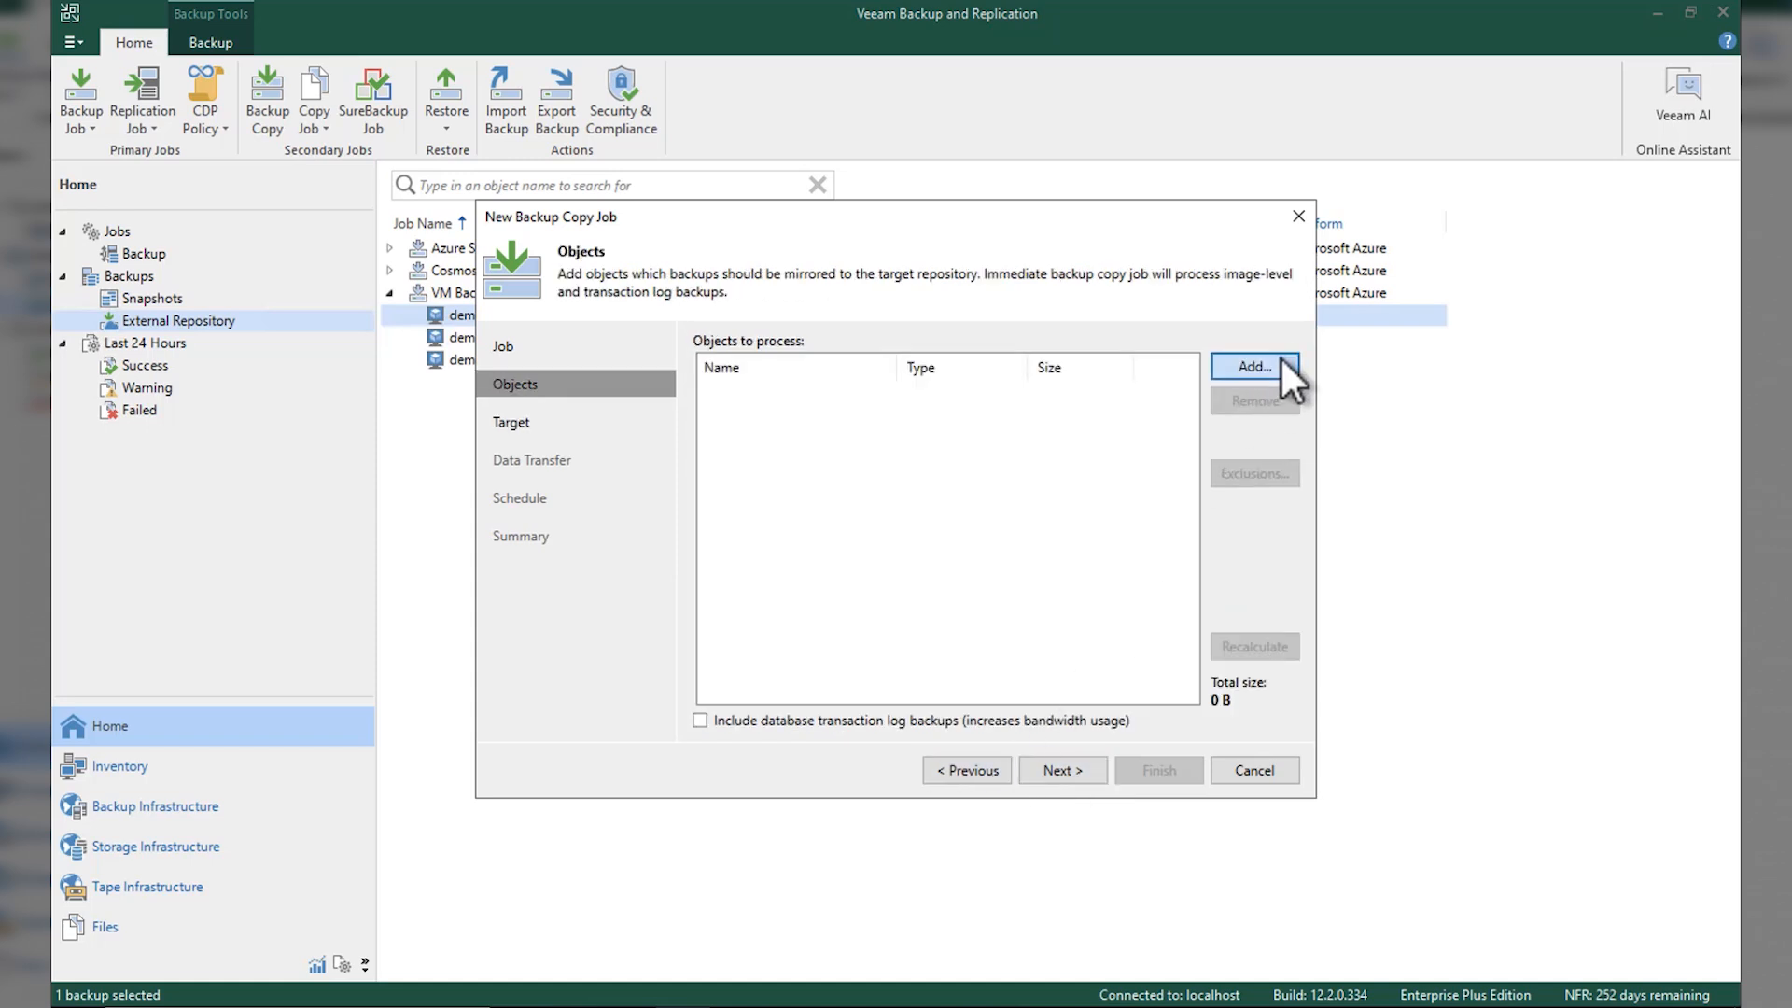
pyautogui.click(1253, 365)
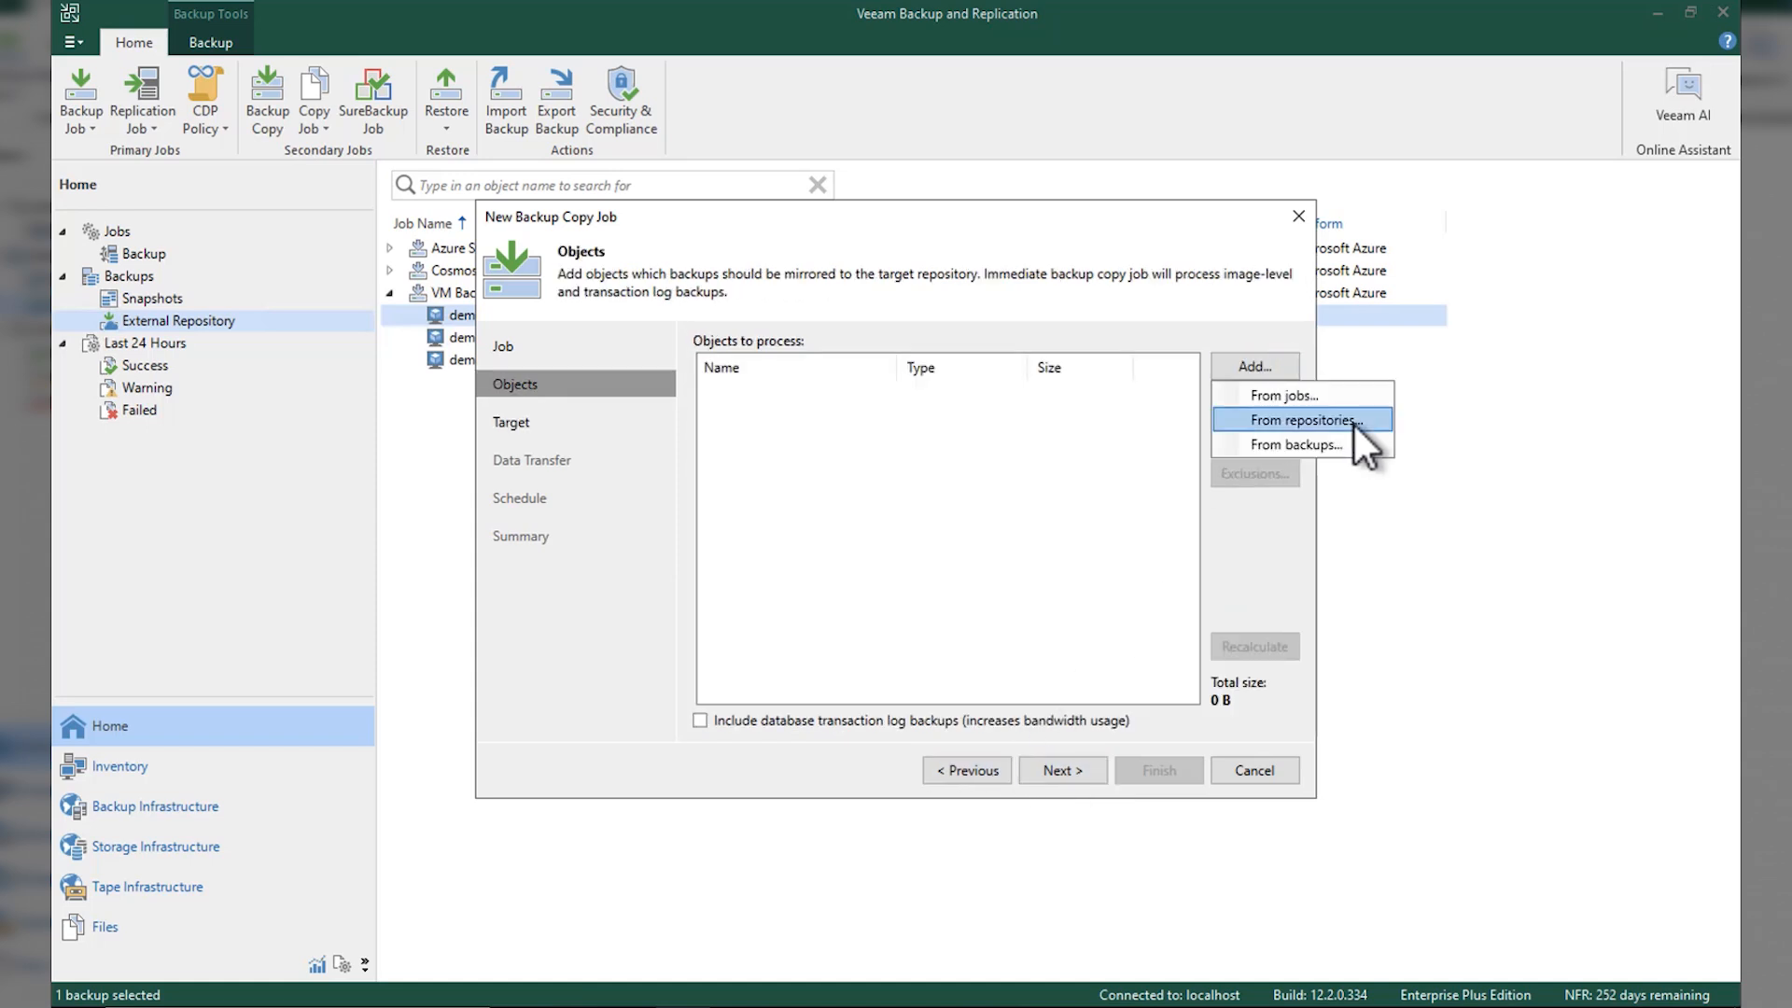
pyautogui.click(1298, 444)
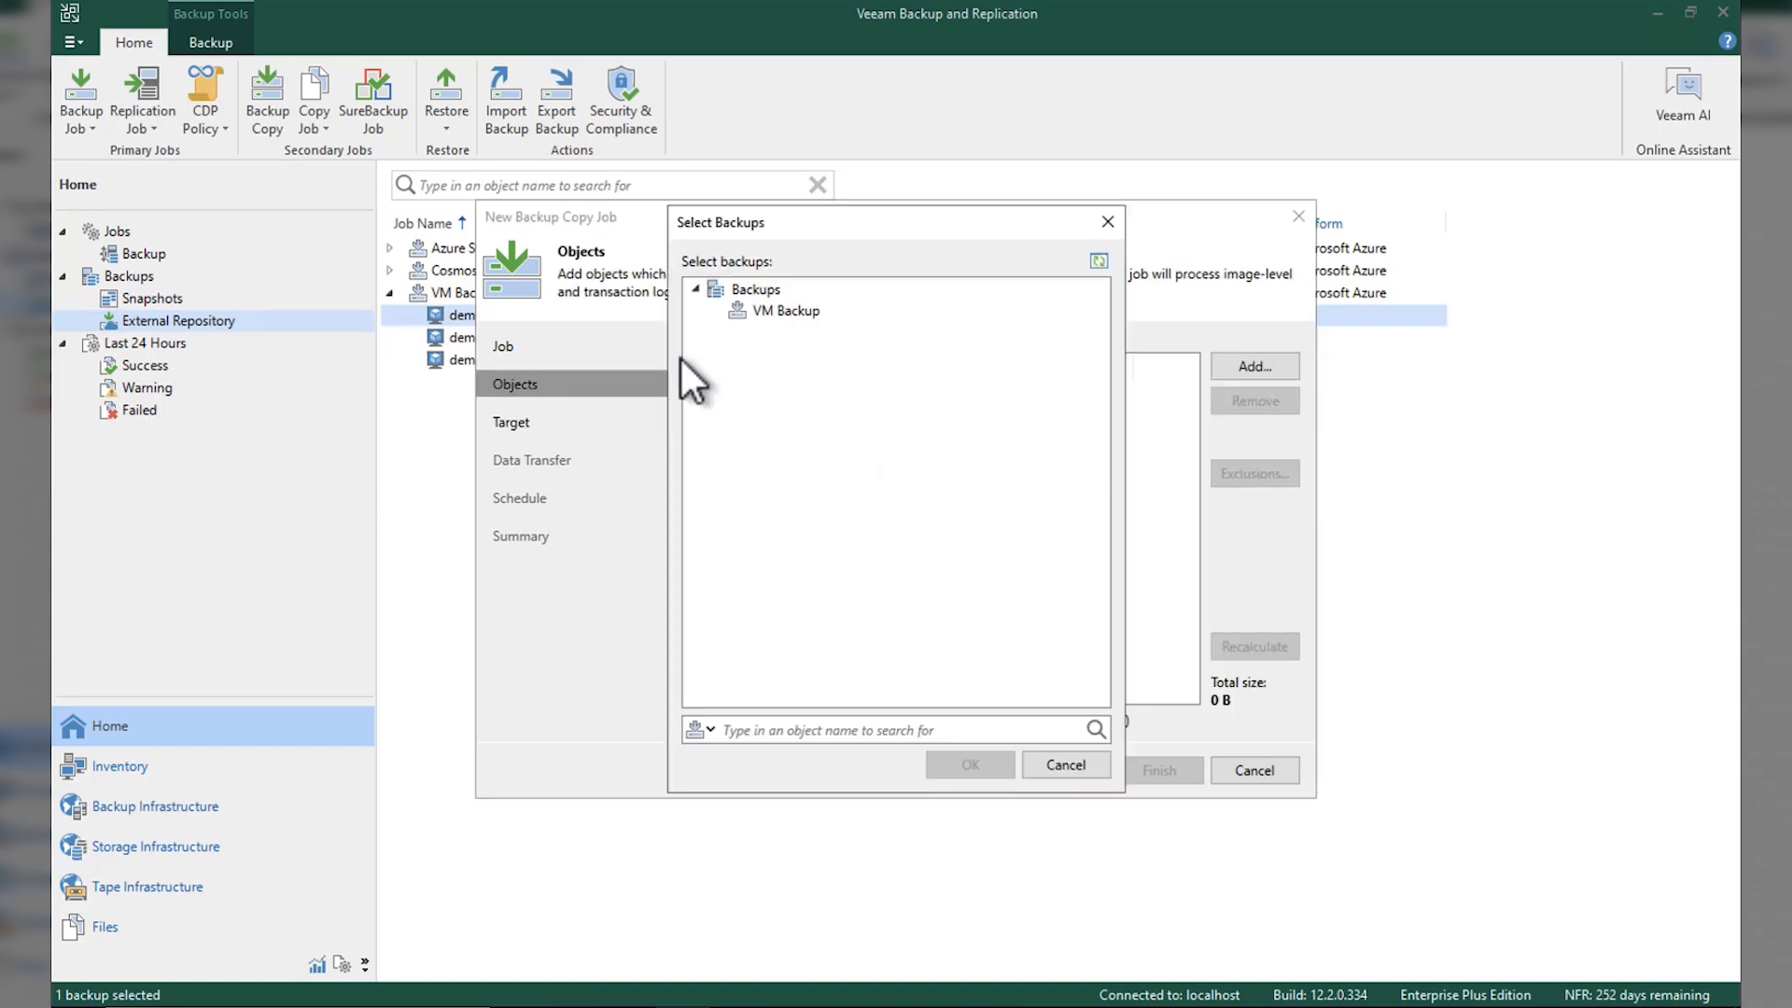
pyautogui.click(968, 770)
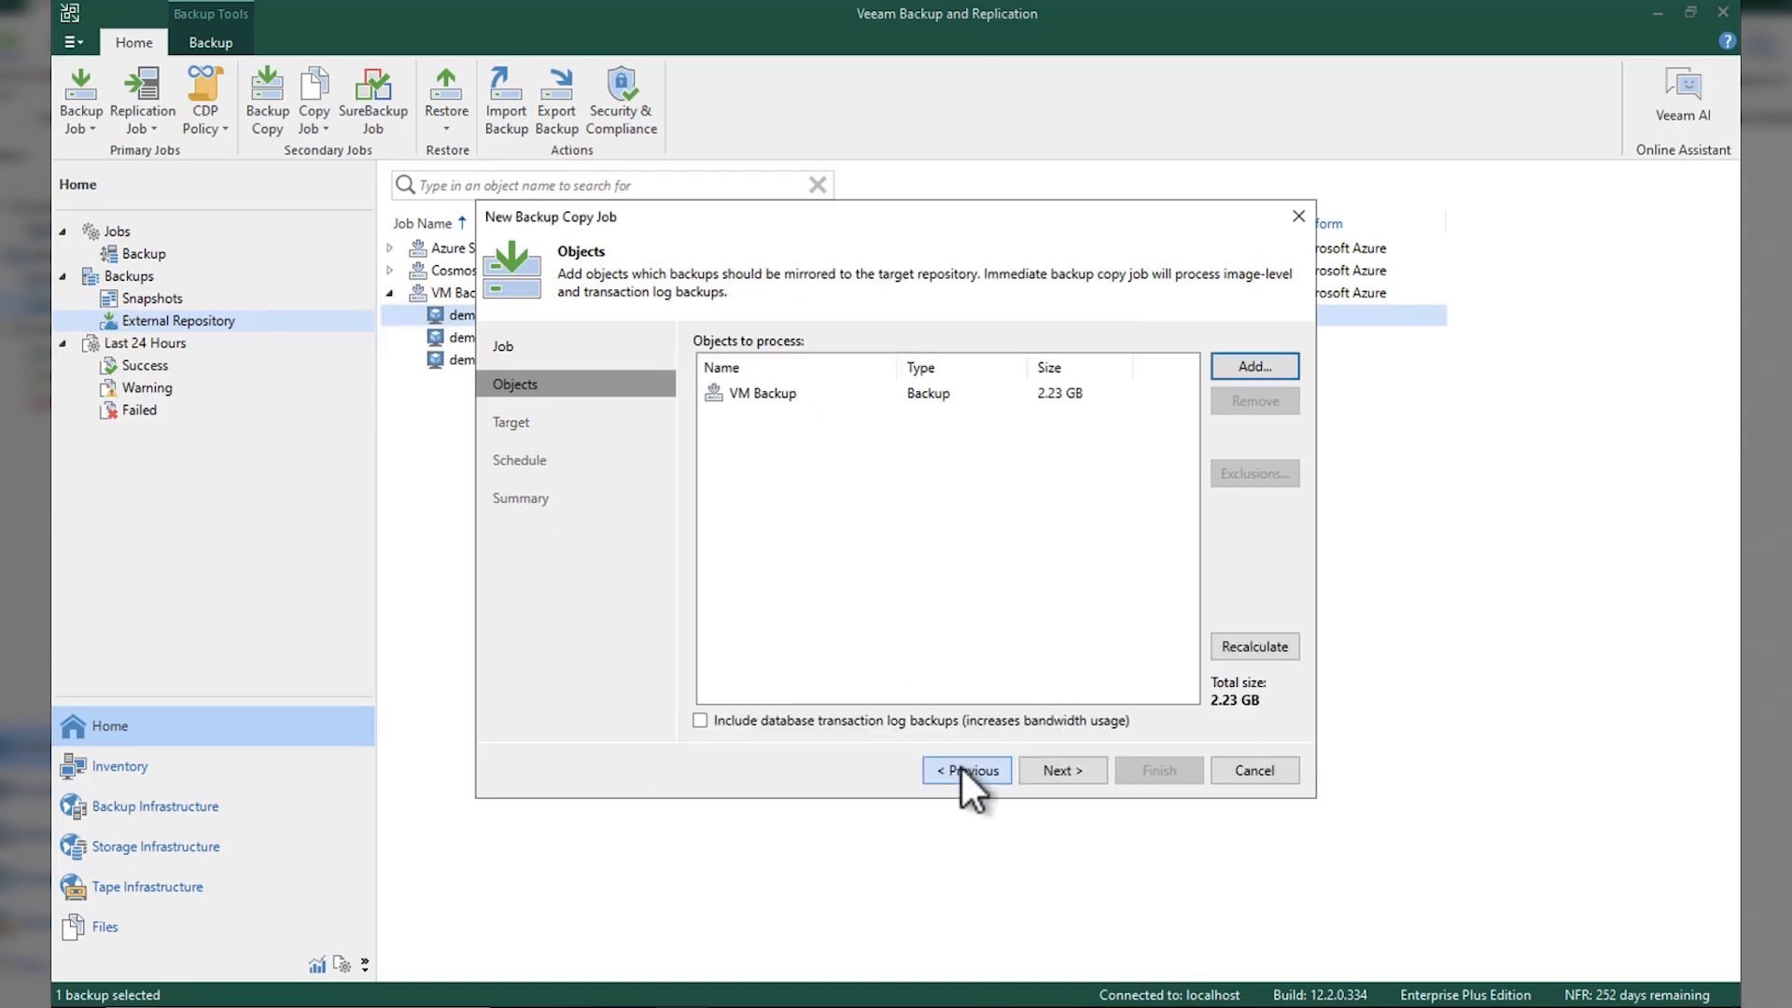
pyautogui.click(1059, 769)
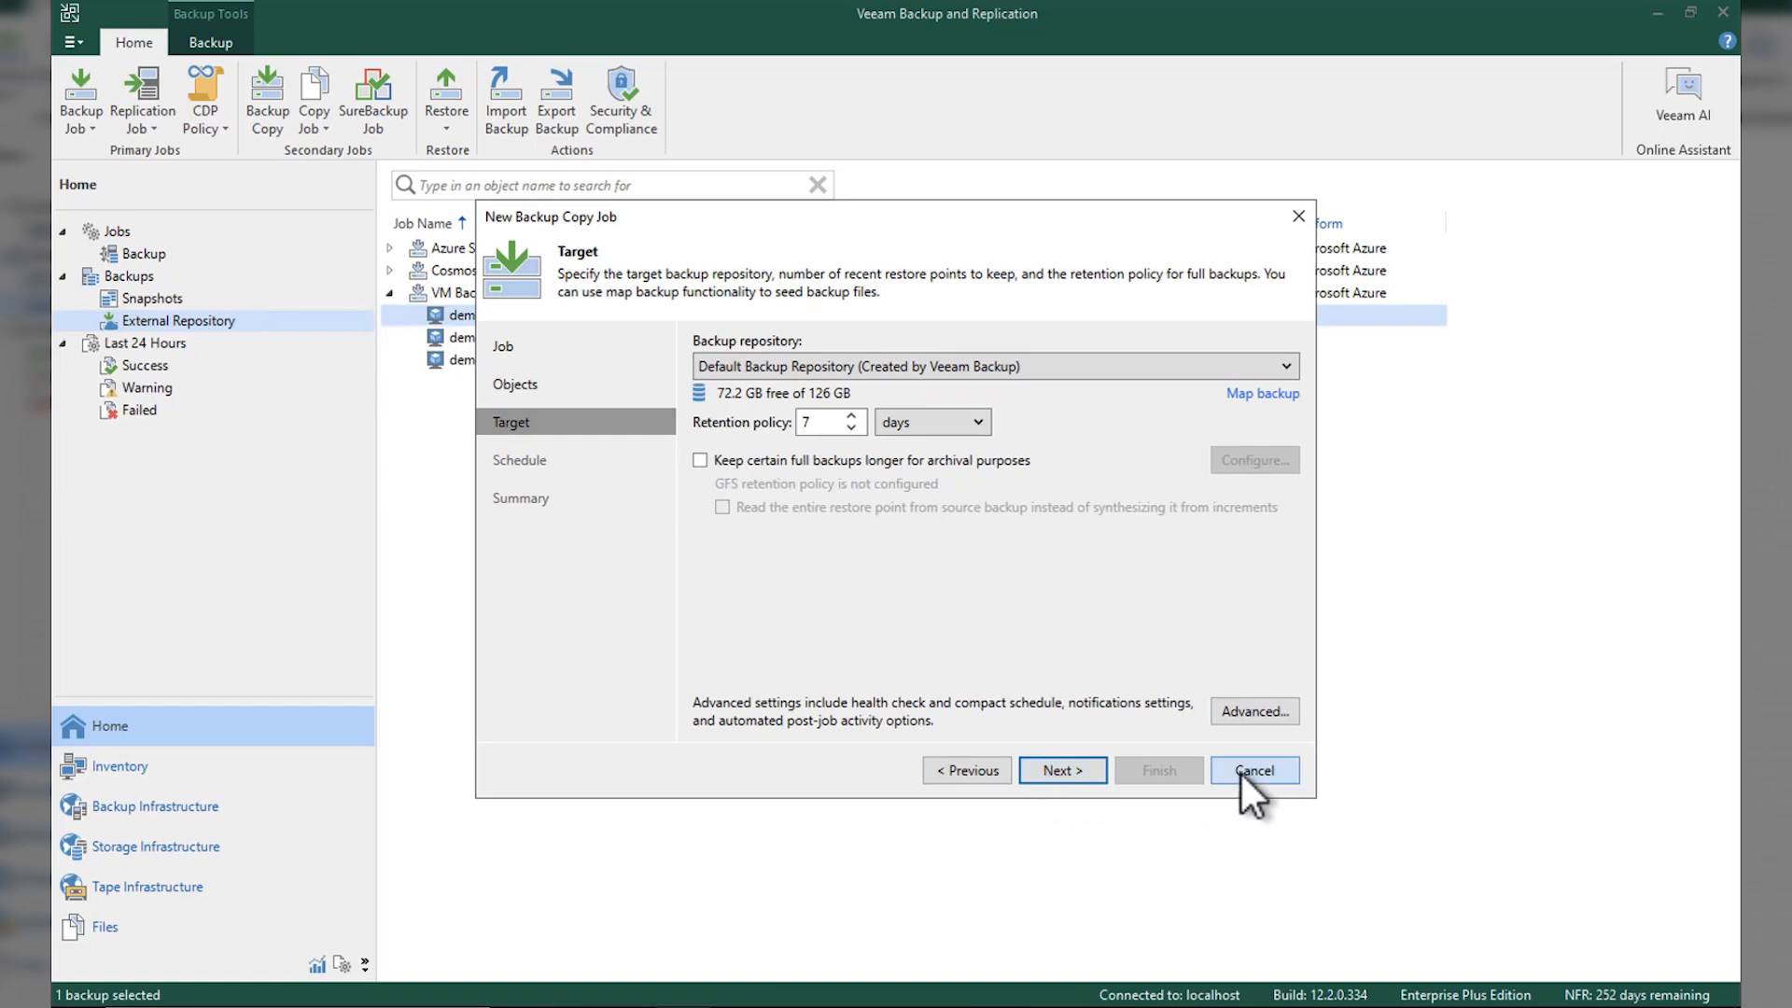
pyautogui.click(1254, 769)
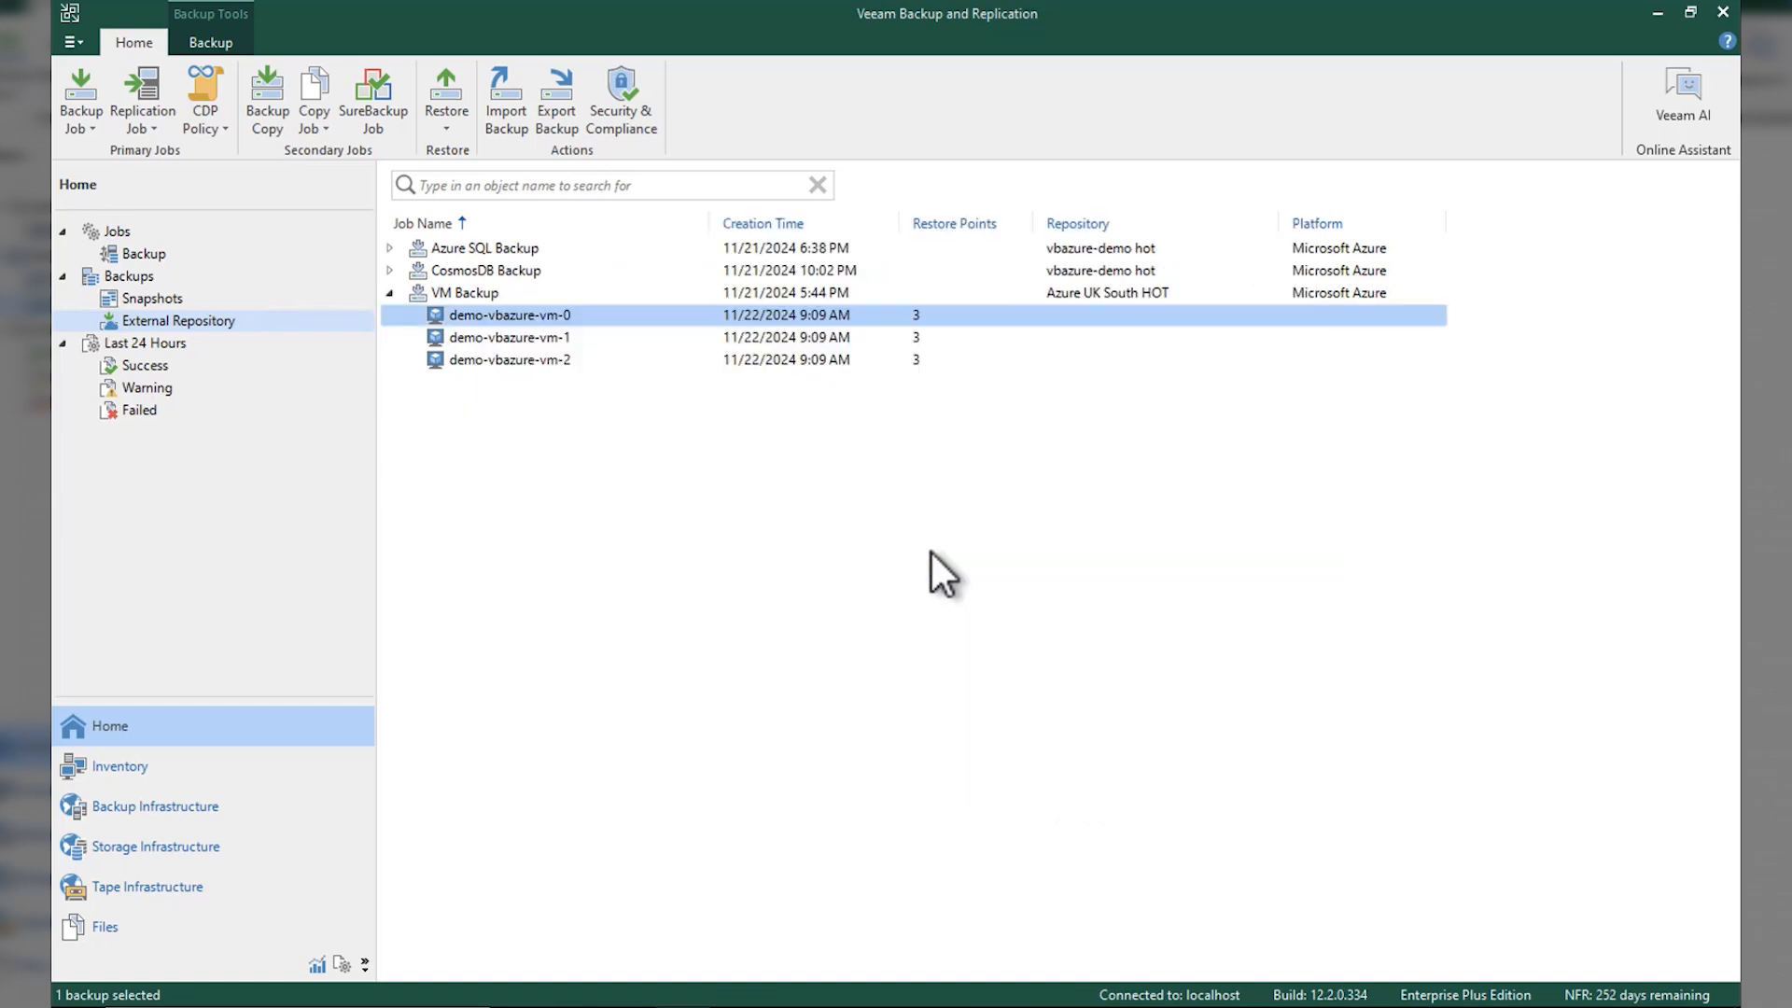